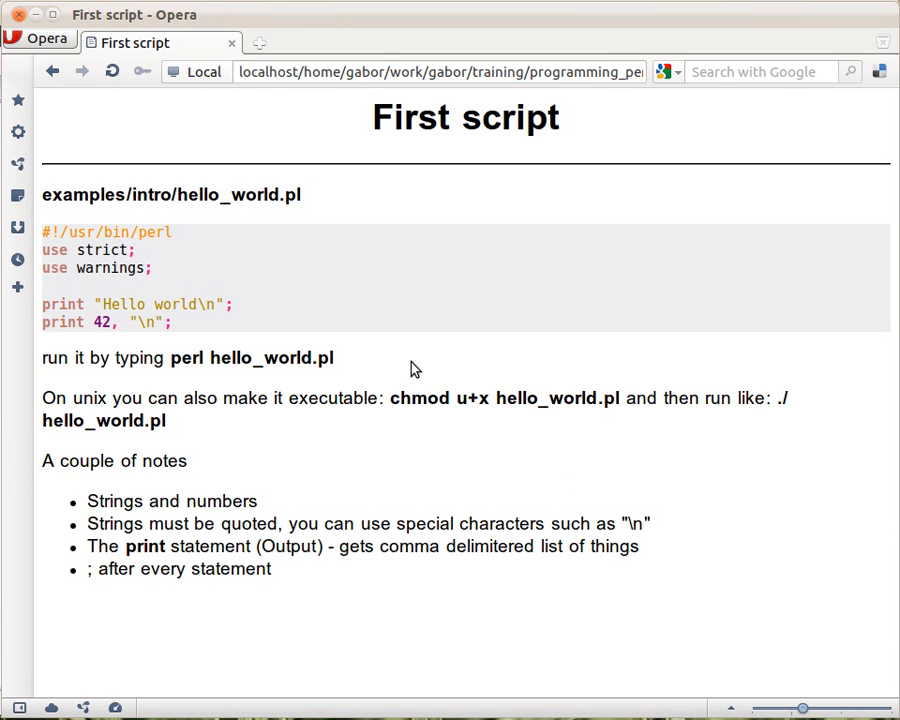
{"action": "mouse_move", "coordinate": [250, 322]}
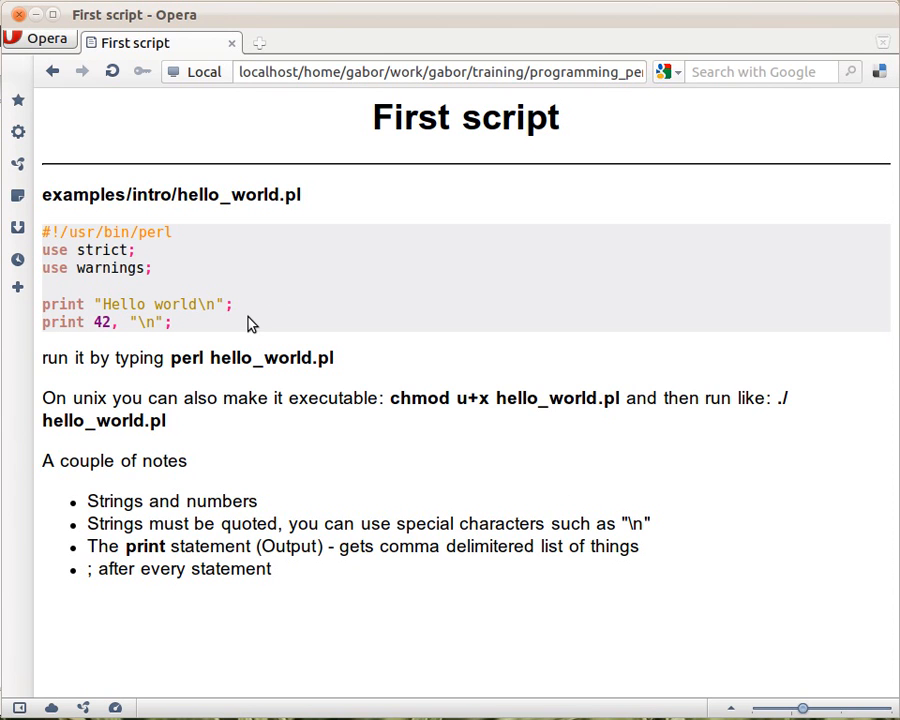
{"action": "mouse_move", "coordinate": [262, 275]}
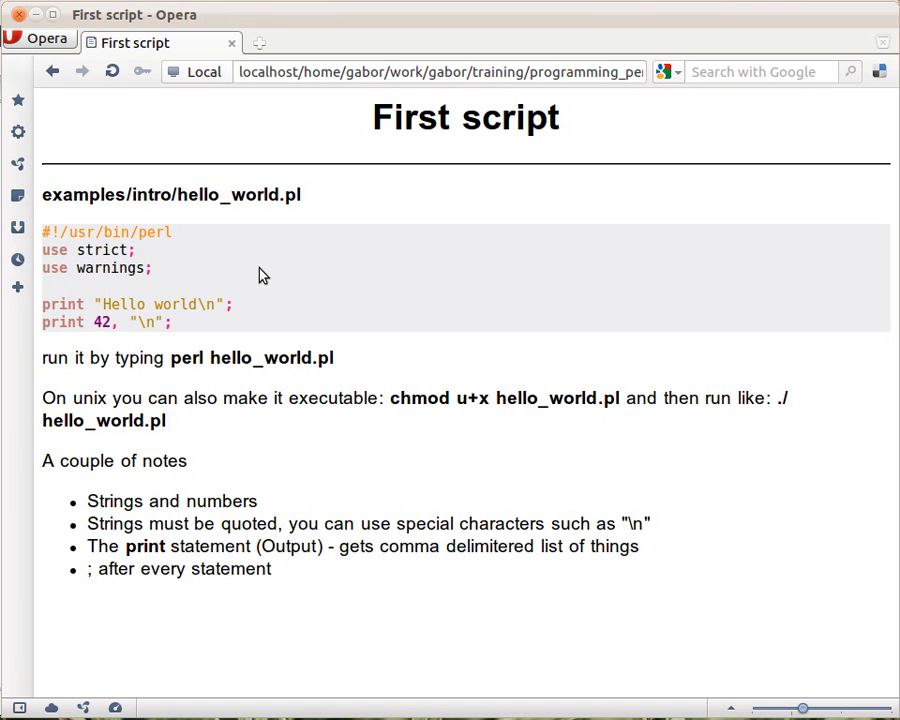
{"action": "mouse_move", "coordinate": [225, 210]}
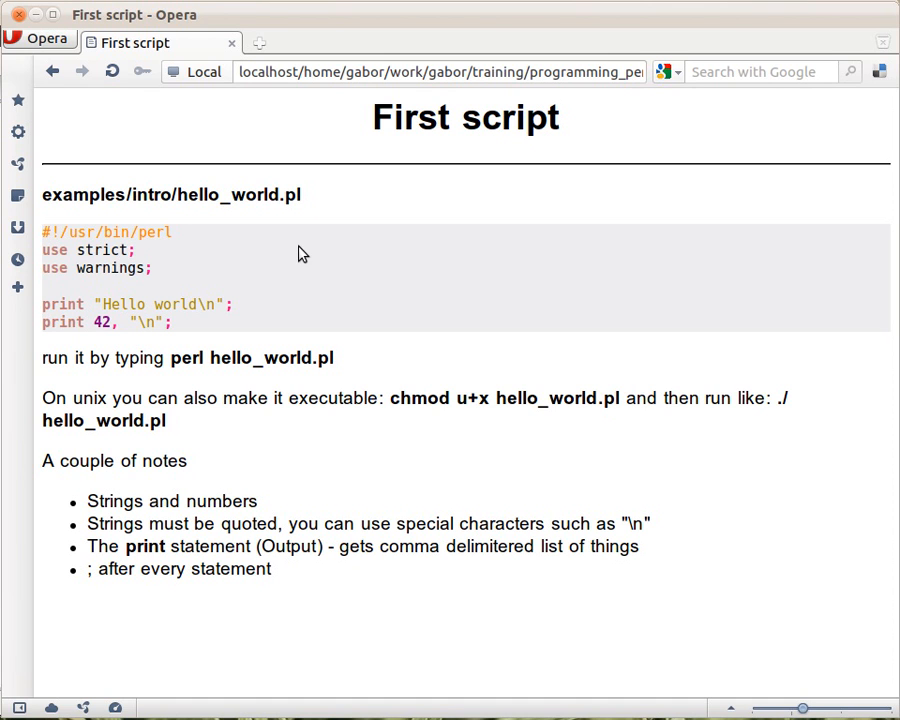
{"action": "mouse_move", "coordinate": [178, 372]}
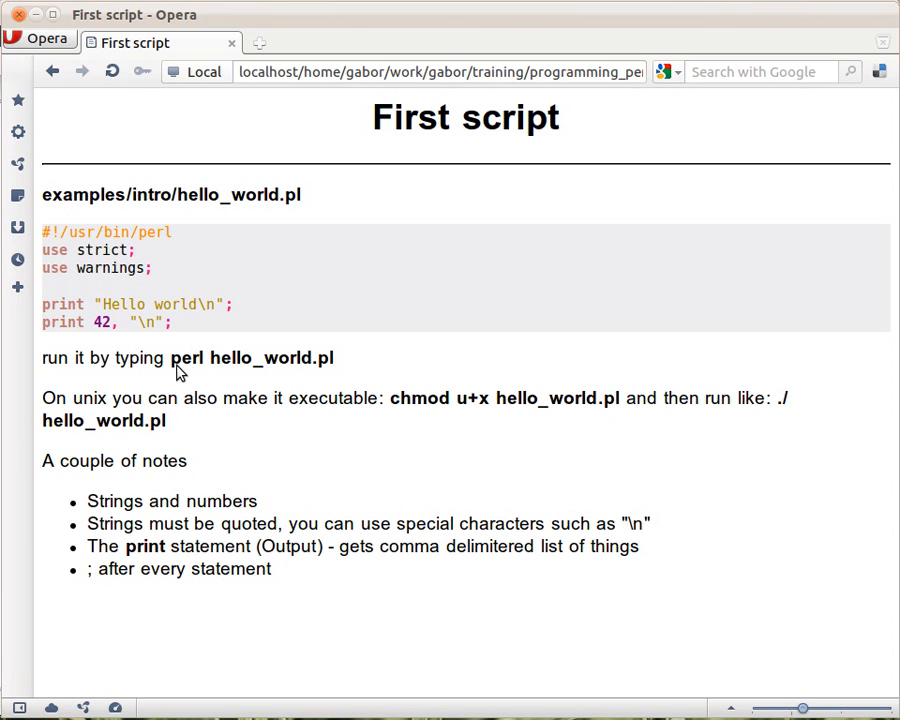
{"action": "mouse_move", "coordinate": [219, 372]}
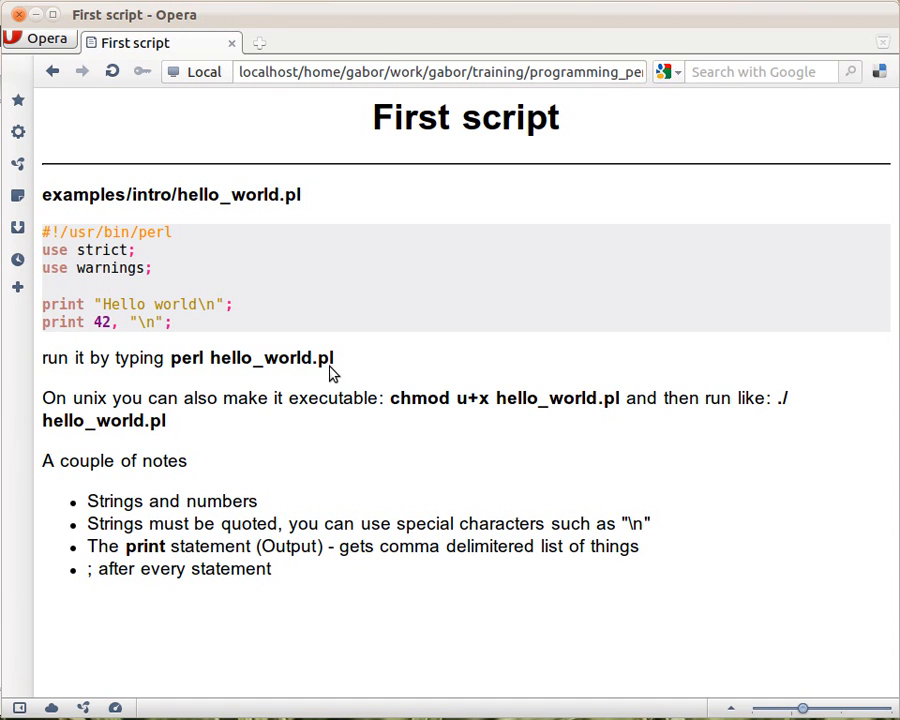
{"action": "mouse_move", "coordinate": [192, 329]}
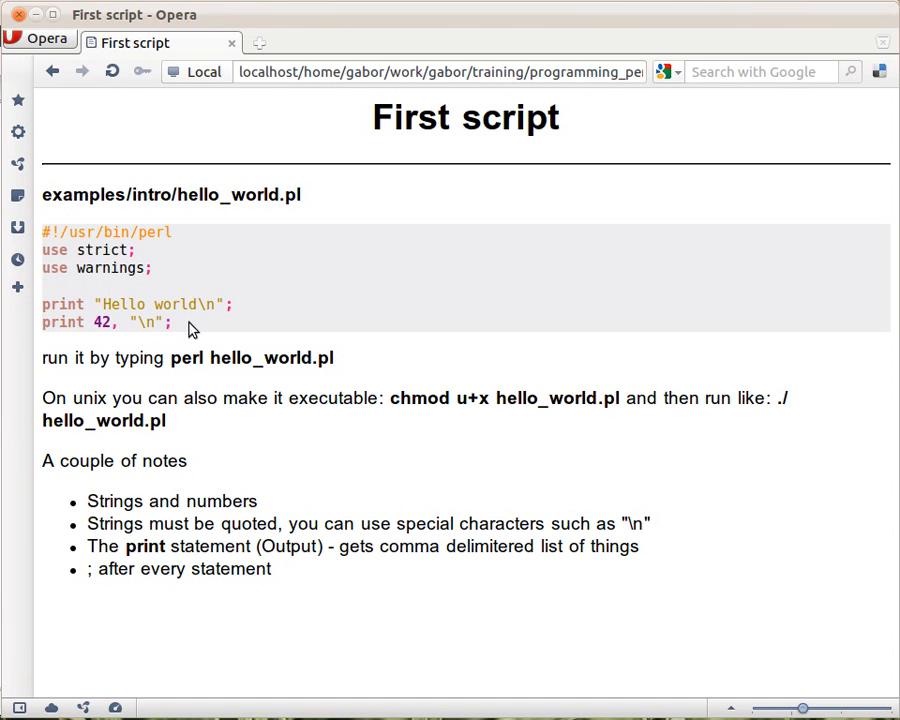
{"action": "mouse_move", "coordinate": [141, 357]}
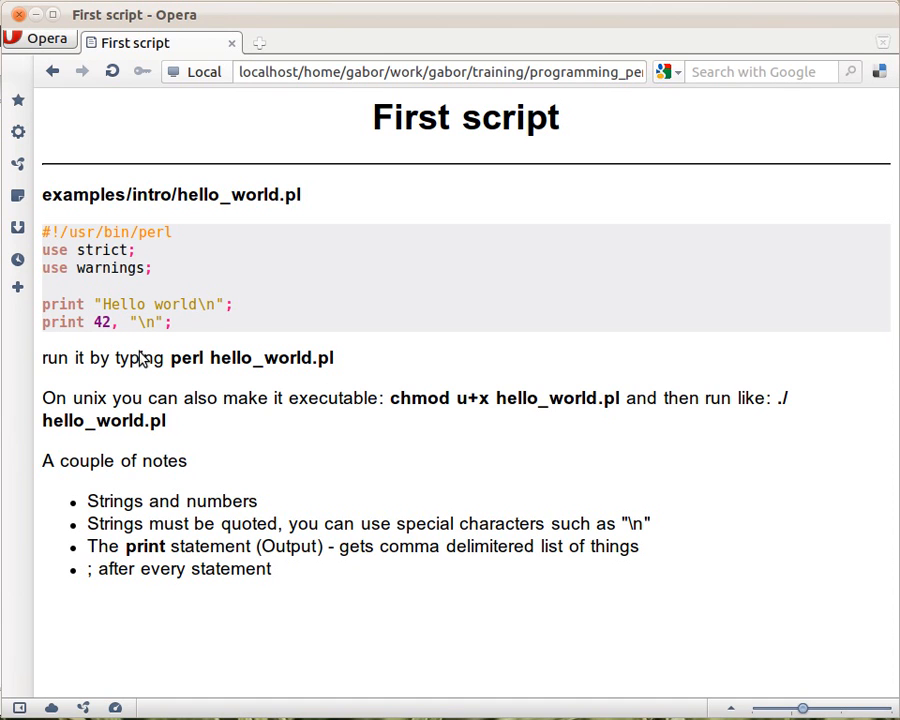
{"action": "mouse_move", "coordinate": [194, 373]}
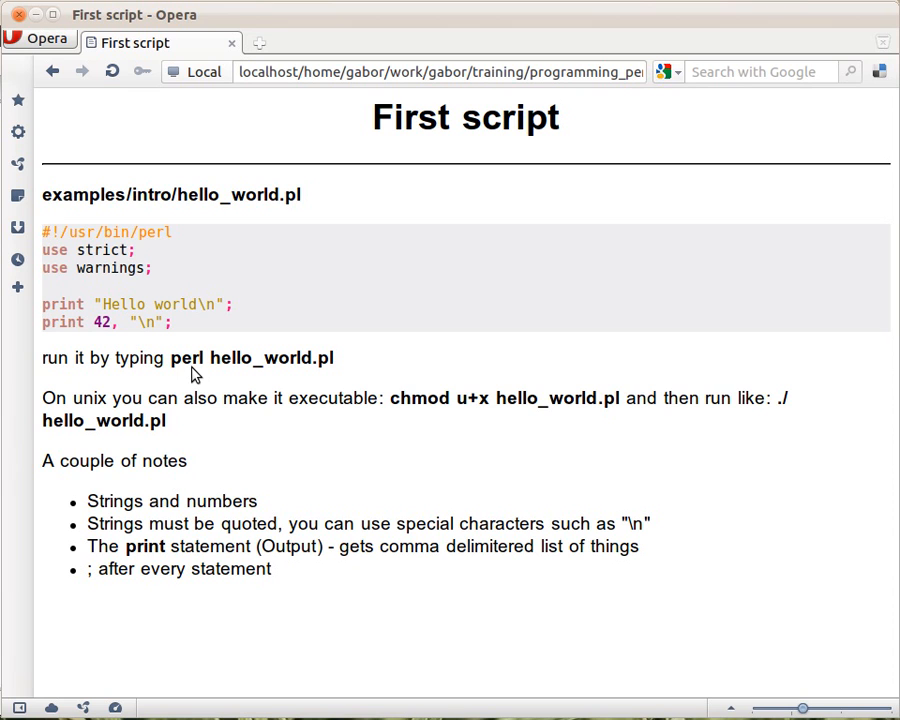
{"action": "mouse_move", "coordinate": [200, 525]}
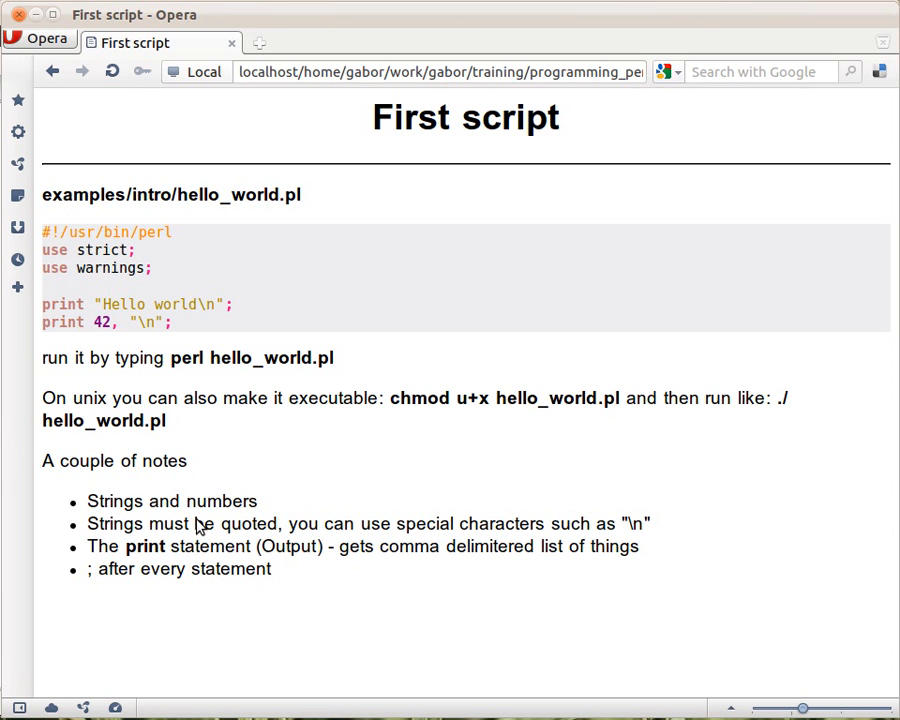
{"action": "mouse_move", "coordinate": [180, 412]}
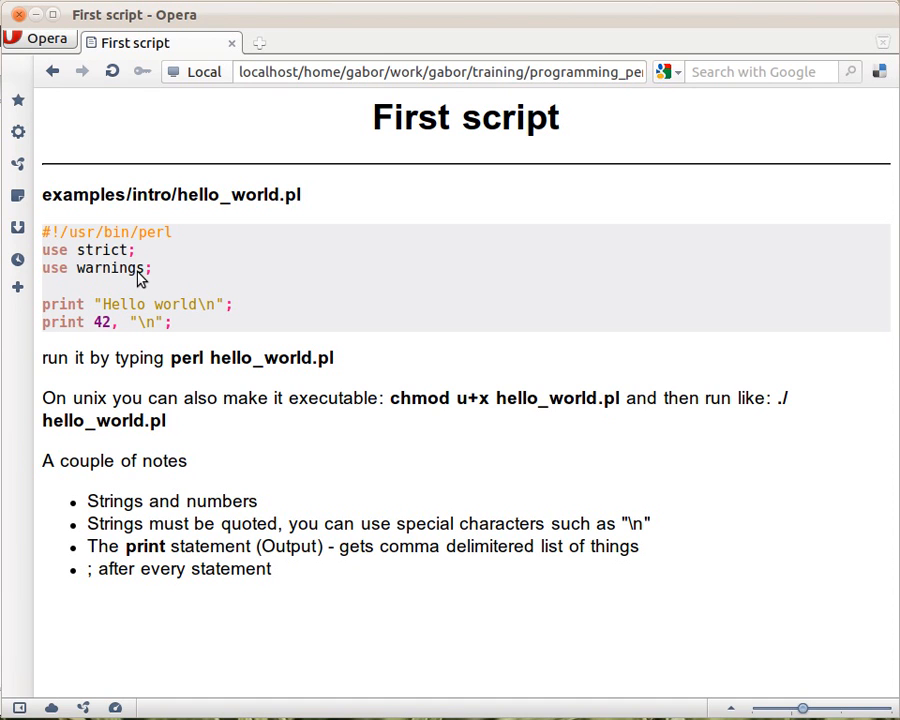
{"action": "mouse_move", "coordinate": [143, 323]}
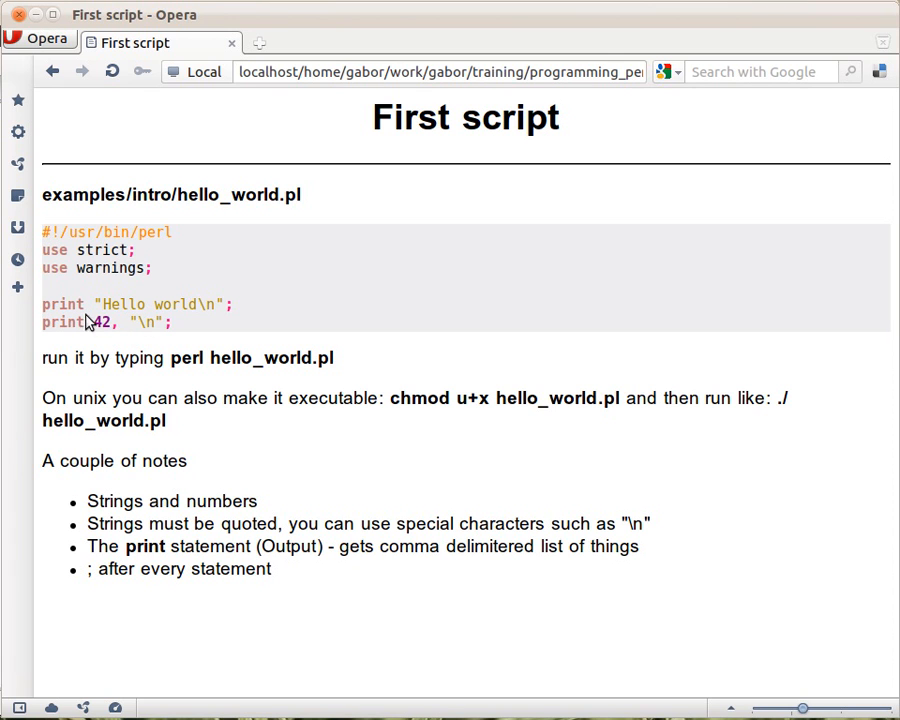
{"action": "mouse_move", "coordinate": [270, 322]}
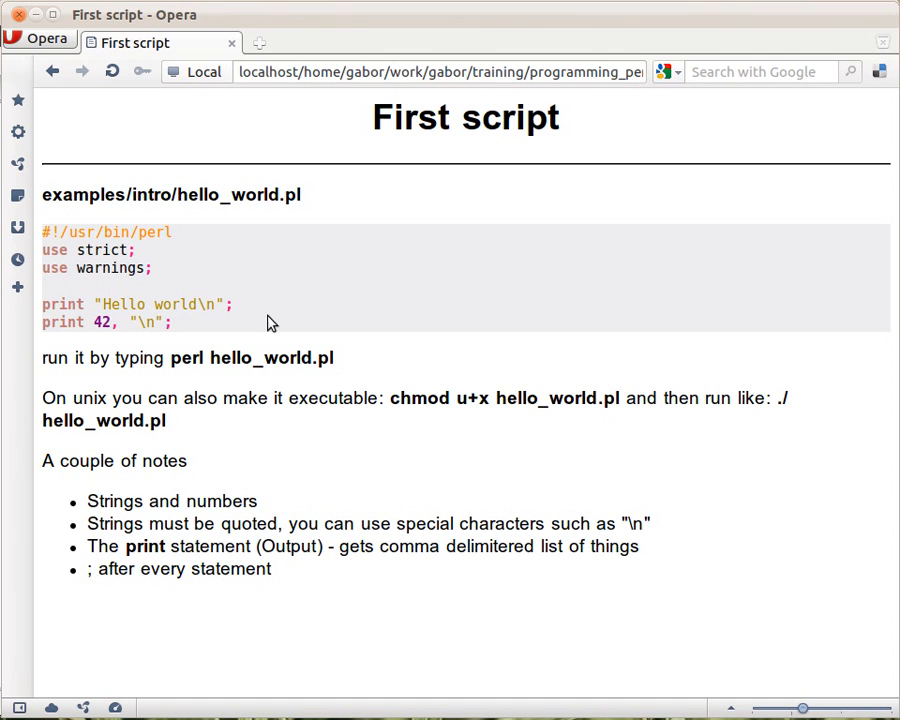
{"action": "mouse_move", "coordinate": [238, 318]}
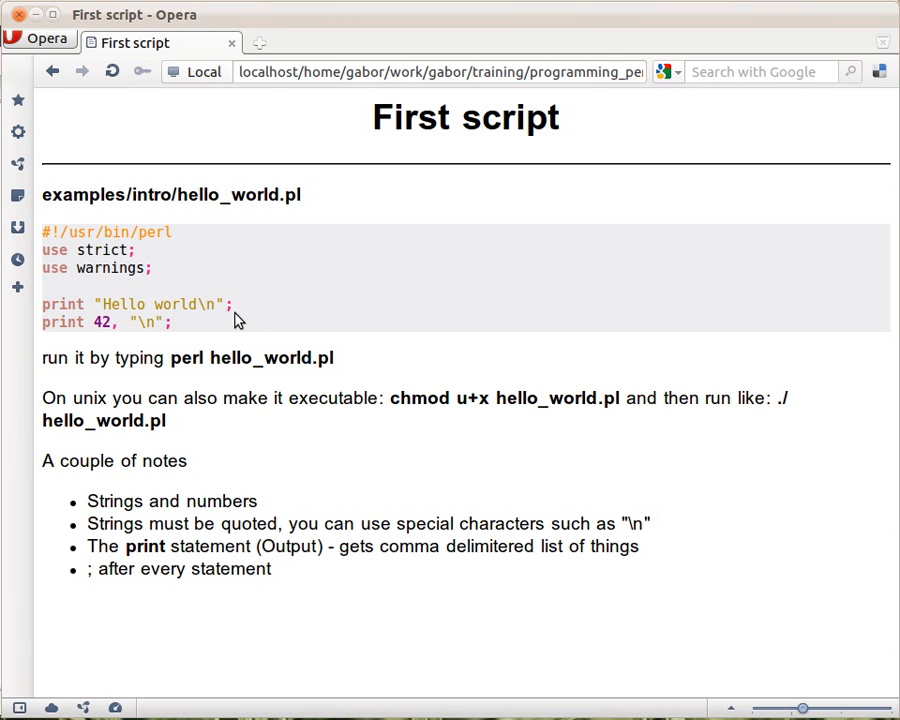
{"action": "mouse_move", "coordinate": [112, 327]}
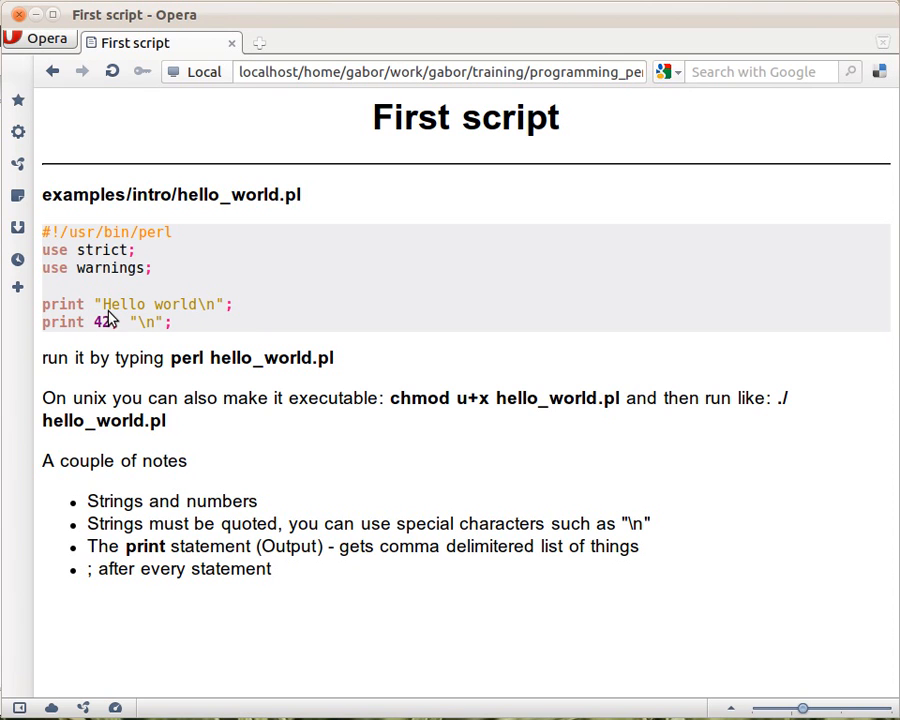
{"action": "mouse_move", "coordinate": [117, 320]}
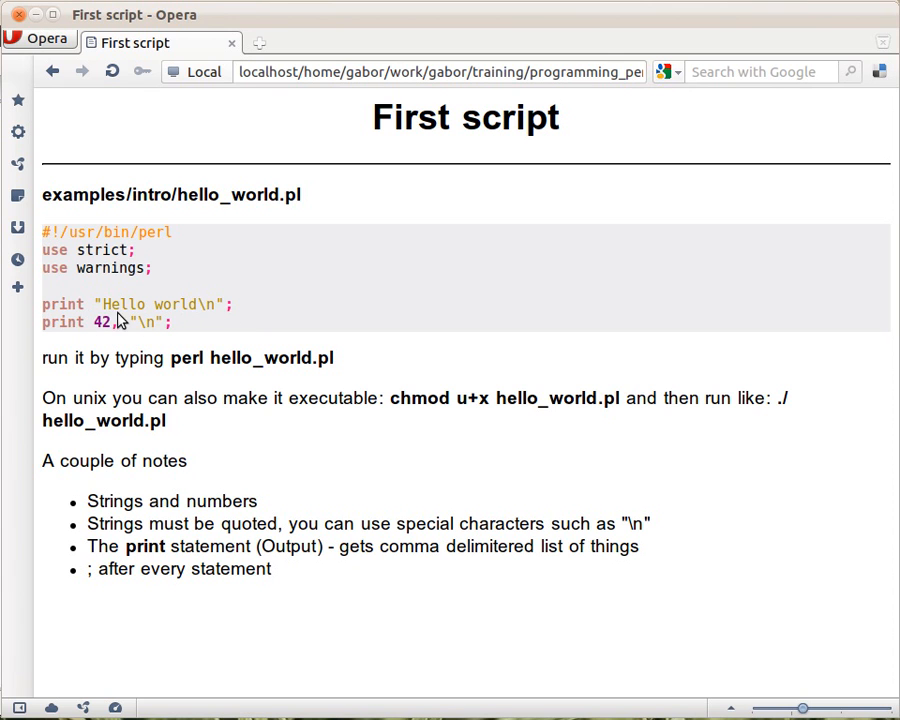
{"action": "mouse_move", "coordinate": [118, 321]}
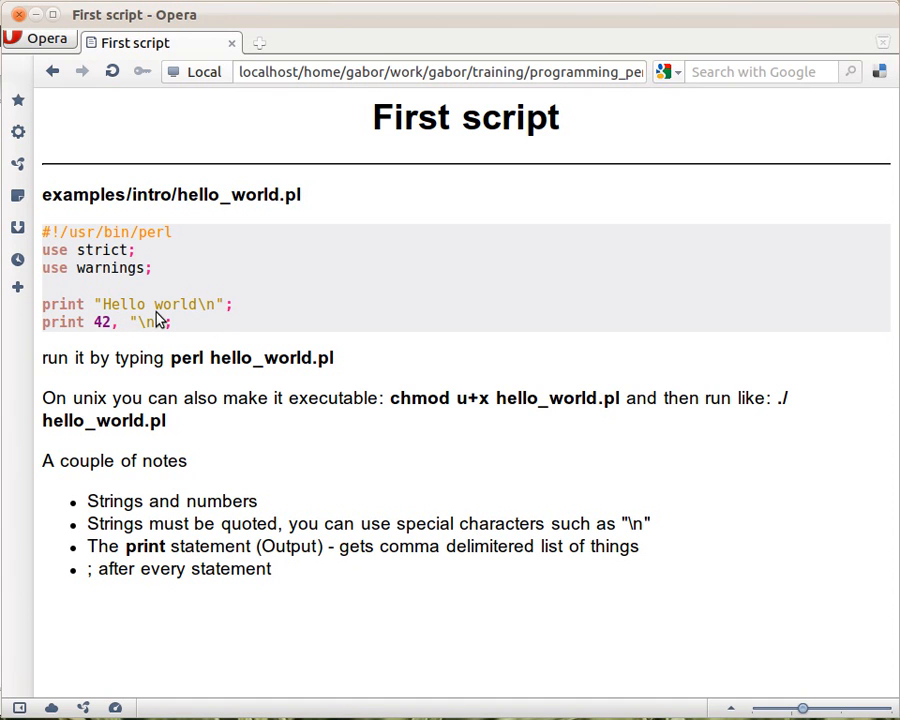
{"action": "mouse_move", "coordinate": [222, 325]}
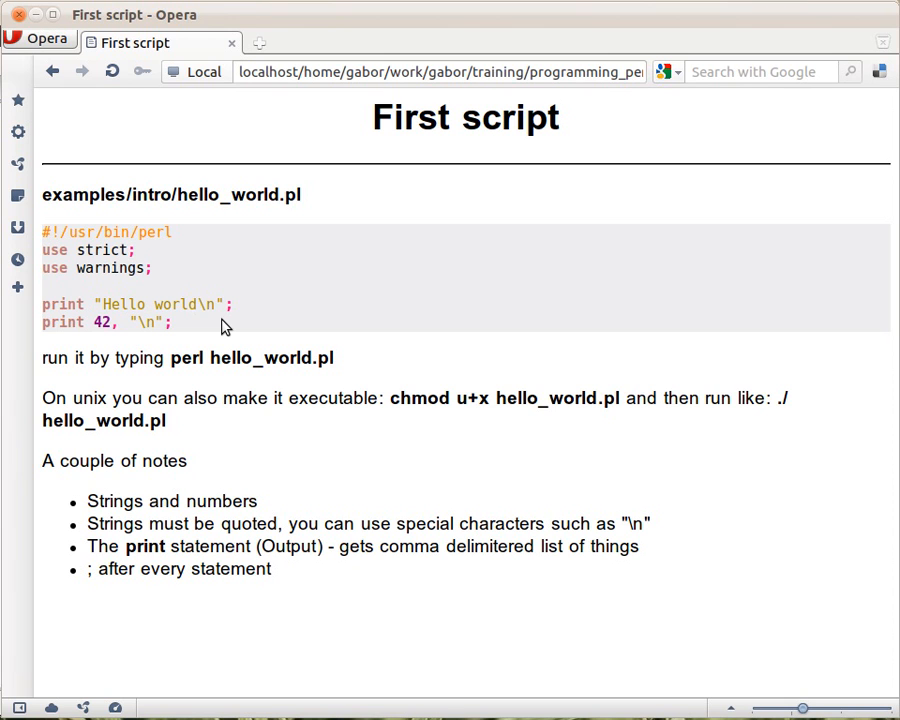
{"action": "mouse_move", "coordinate": [196, 320]}
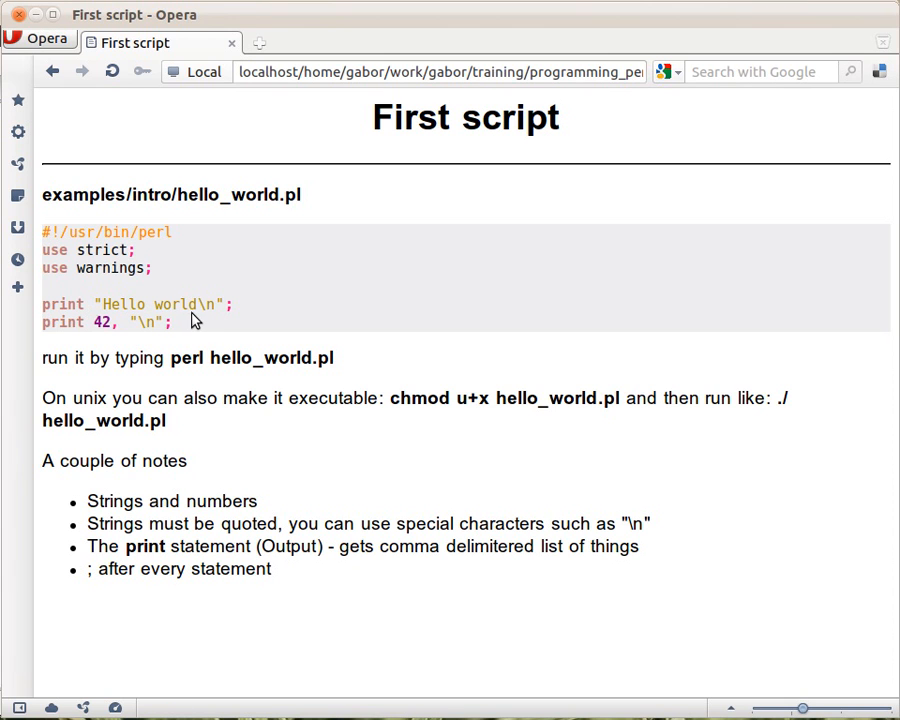
{"action": "mouse_move", "coordinate": [205, 322]}
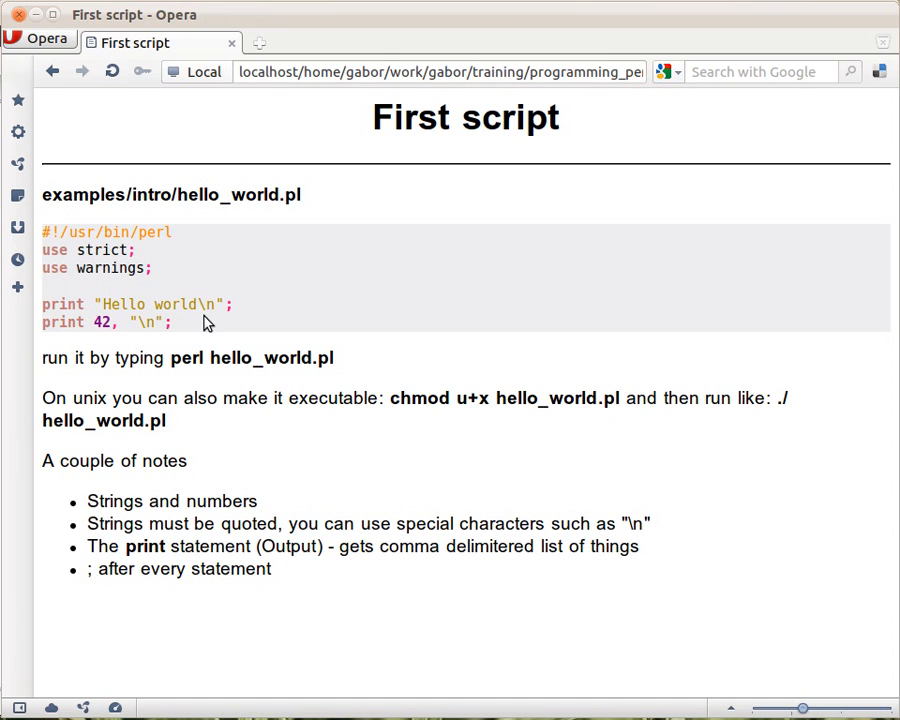
{"action": "mouse_move", "coordinate": [63, 337]}
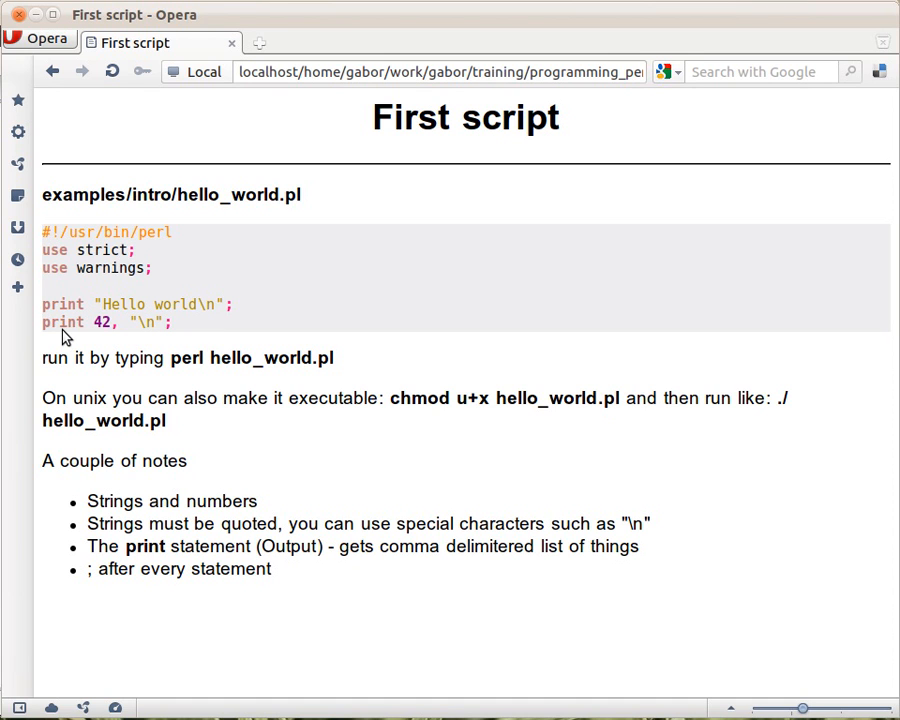
{"action": "mouse_move", "coordinate": [108, 338]}
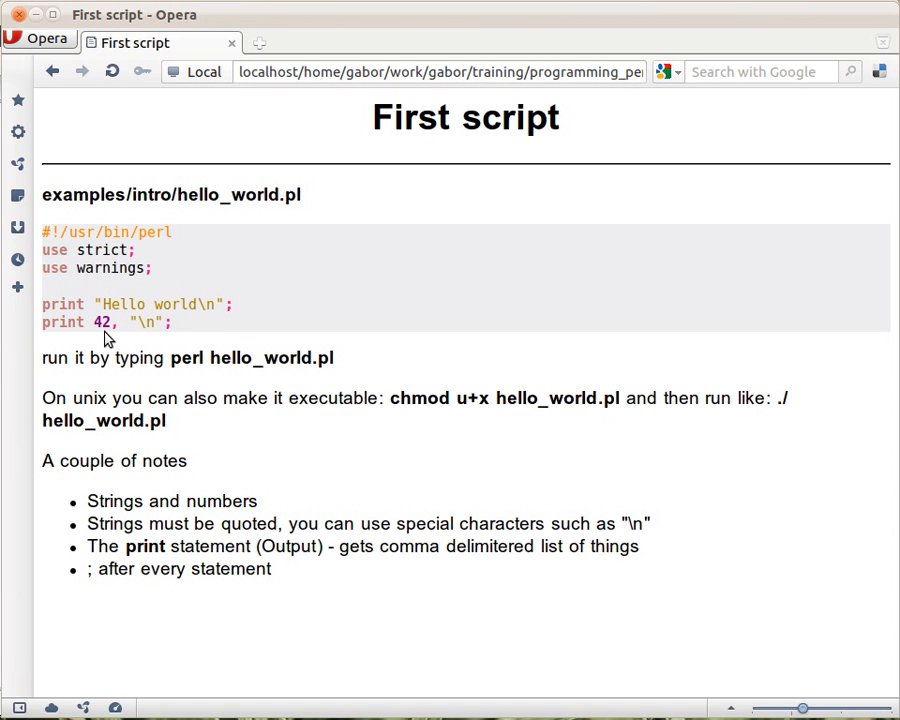
{"action": "mouse_move", "coordinate": [91, 342]}
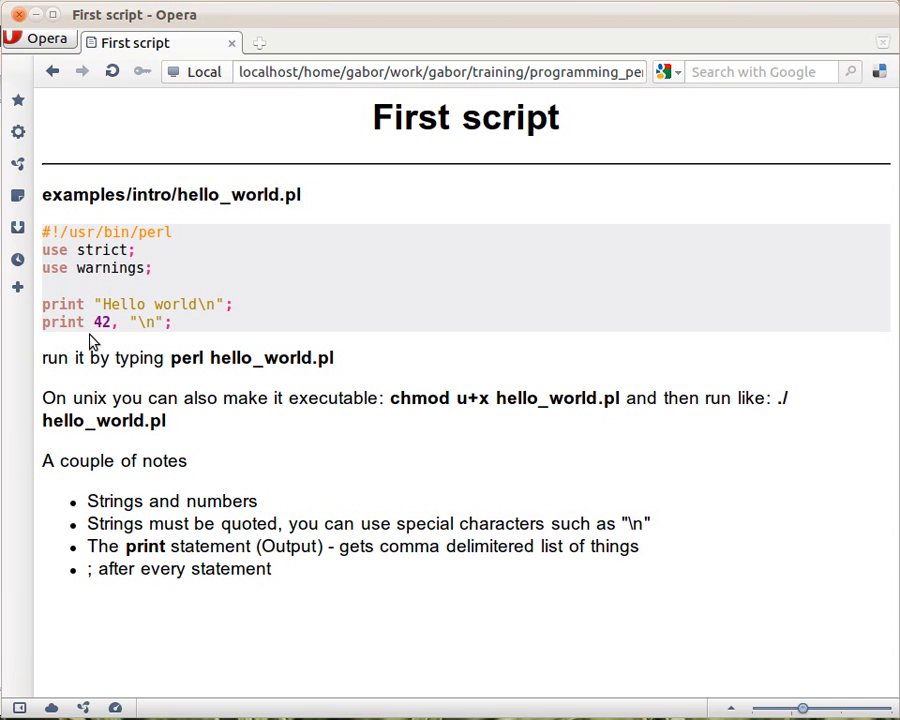
{"action": "mouse_move", "coordinate": [117, 340]}
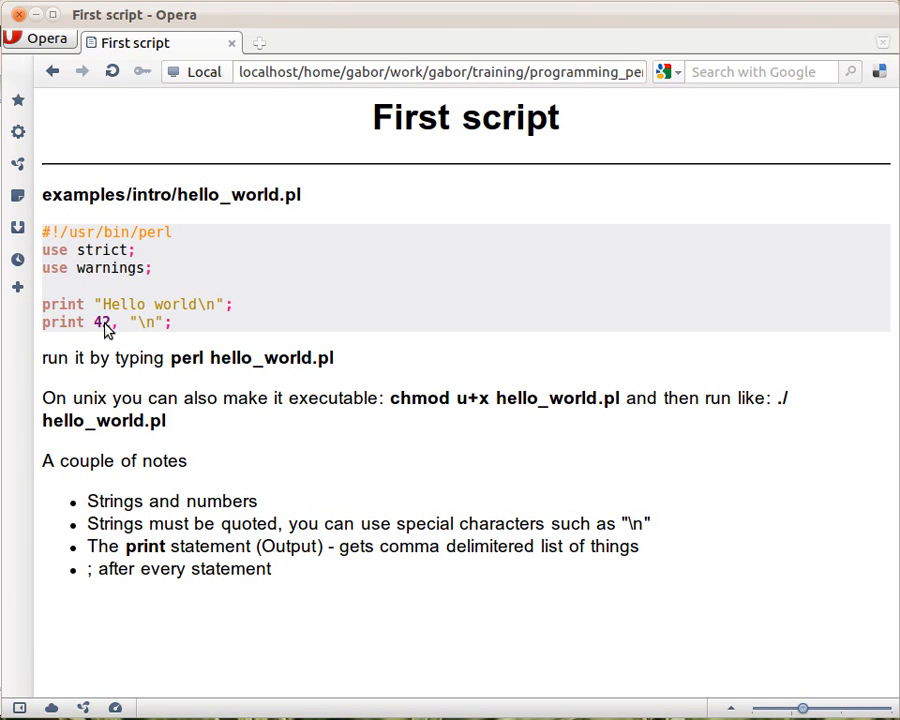
{"action": "mouse_move", "coordinate": [137, 316]}
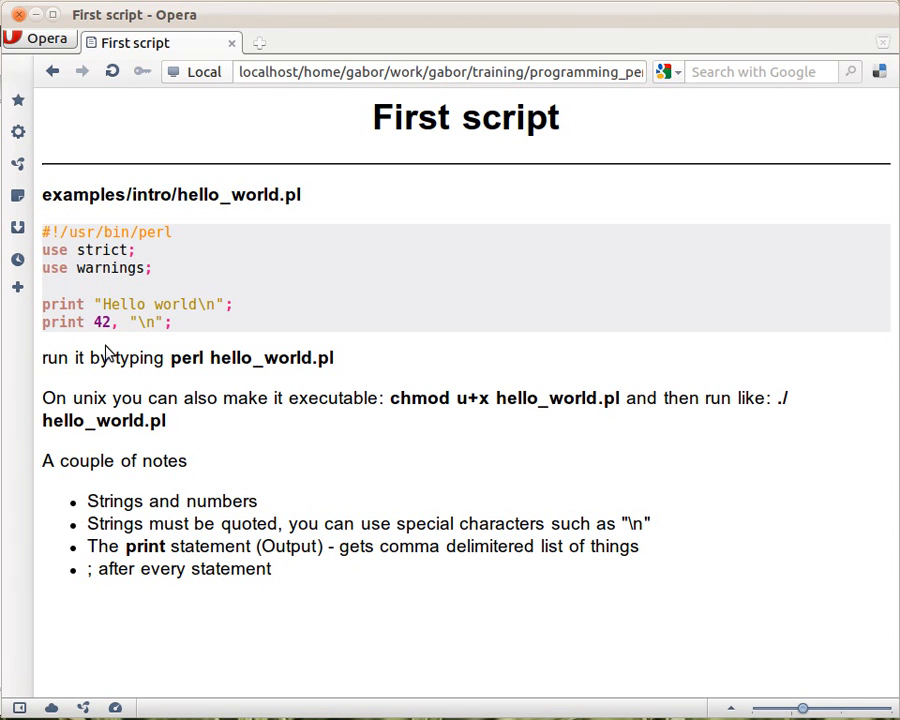
{"action": "mouse_move", "coordinate": [175, 305]}
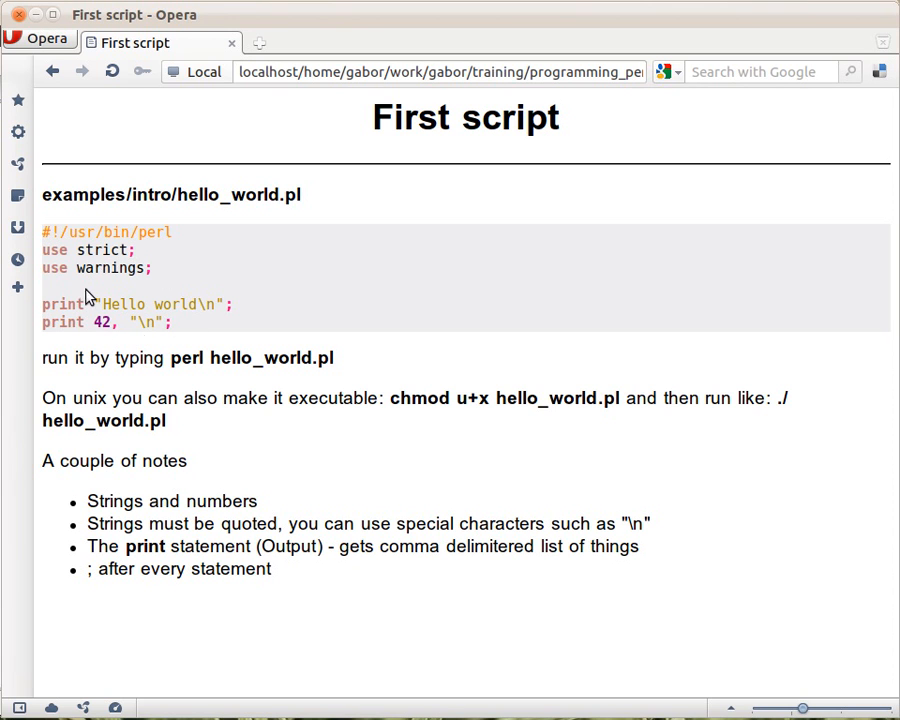
{"action": "mouse_move", "coordinate": [198, 367]}
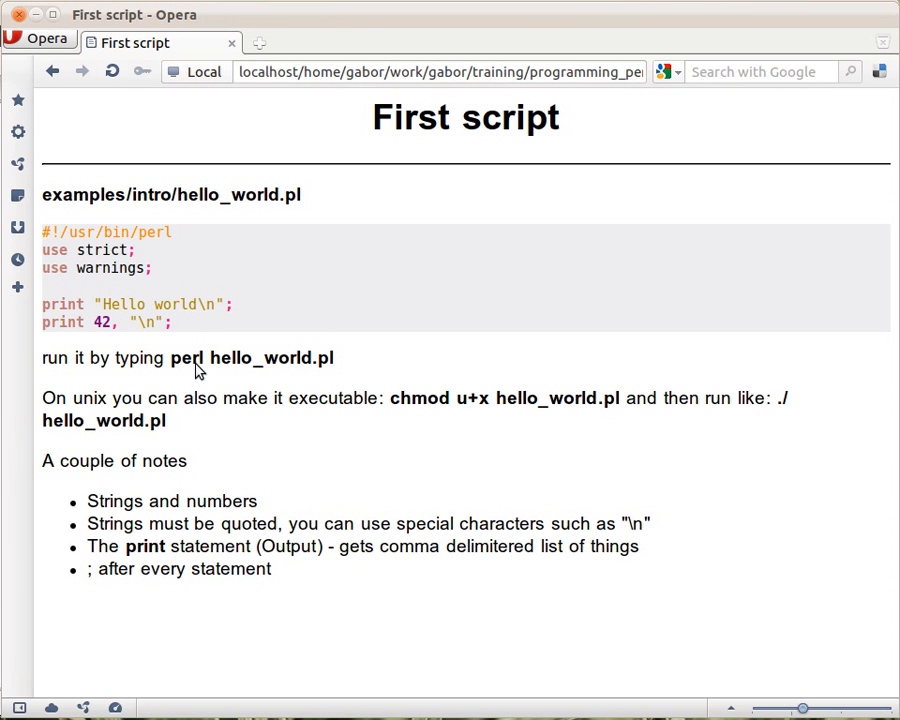
{"action": "mouse_move", "coordinate": [337, 373]}
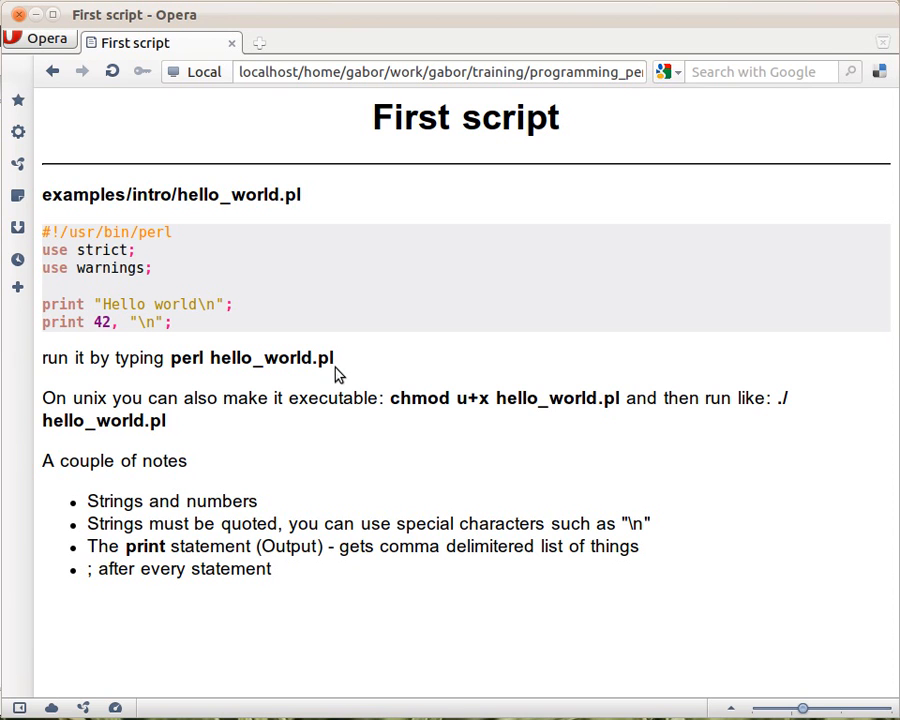
{"action": "mouse_move", "coordinate": [330, 374]}
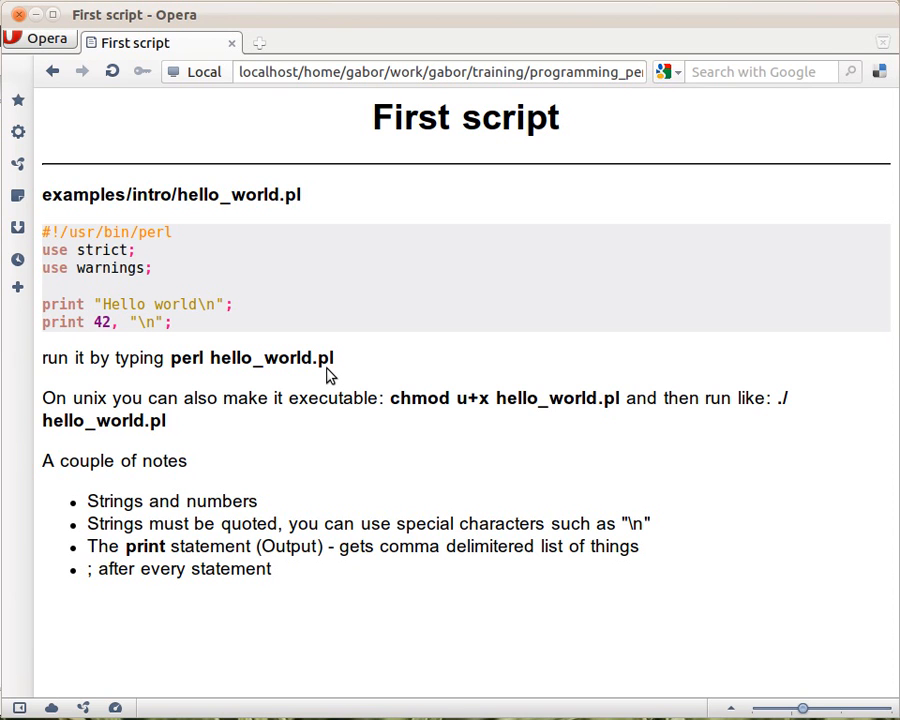
{"action": "mouse_move", "coordinate": [311, 191]}
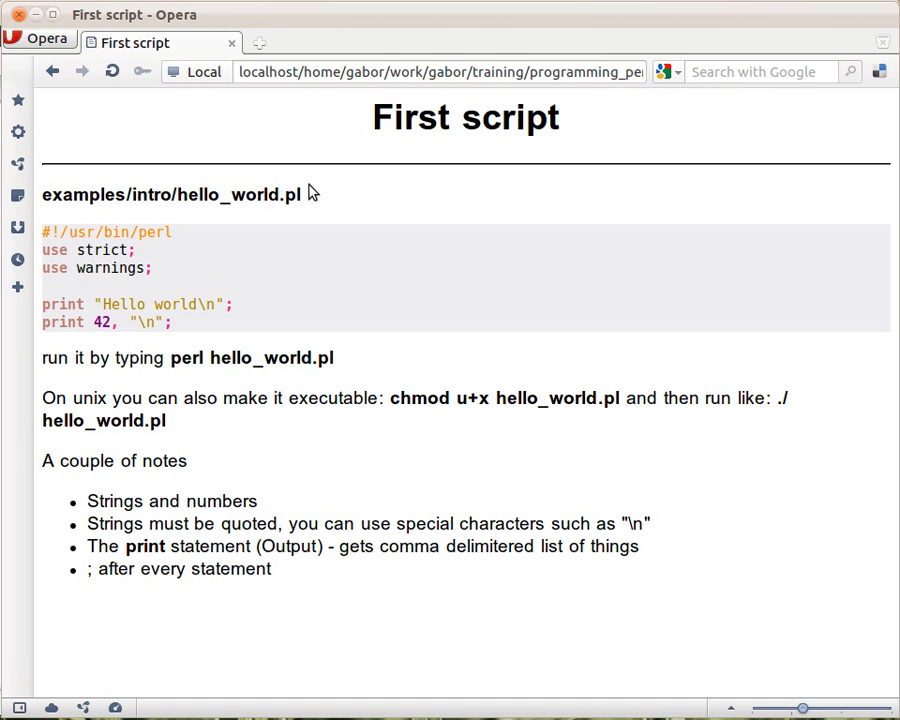
{"action": "mouse_move", "coordinate": [289, 273]}
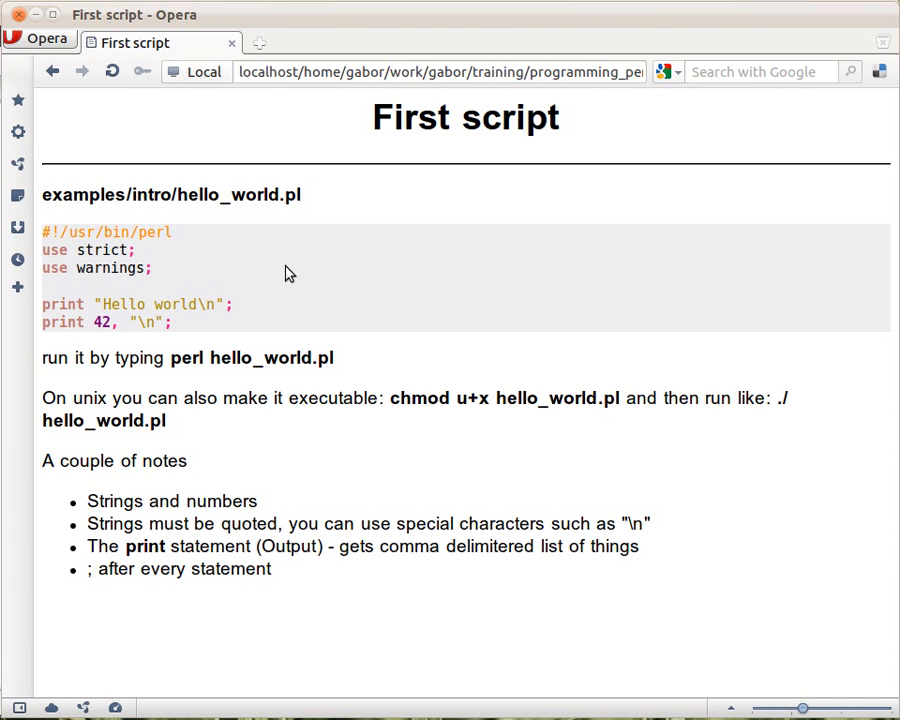
{"action": "mouse_move", "coordinate": [328, 358]}
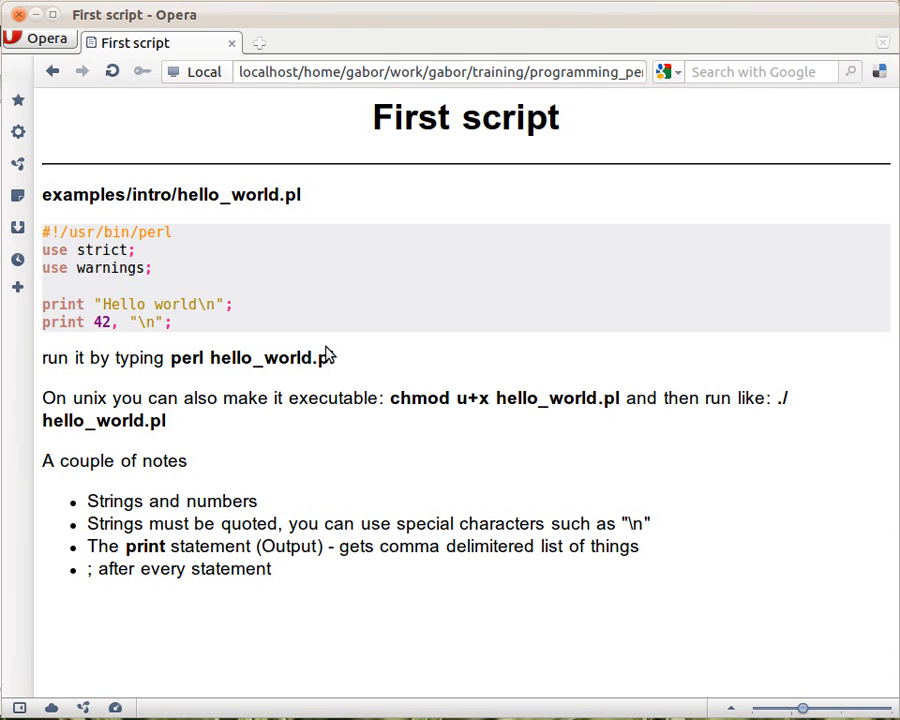
{"action": "mouse_move", "coordinate": [198, 369]}
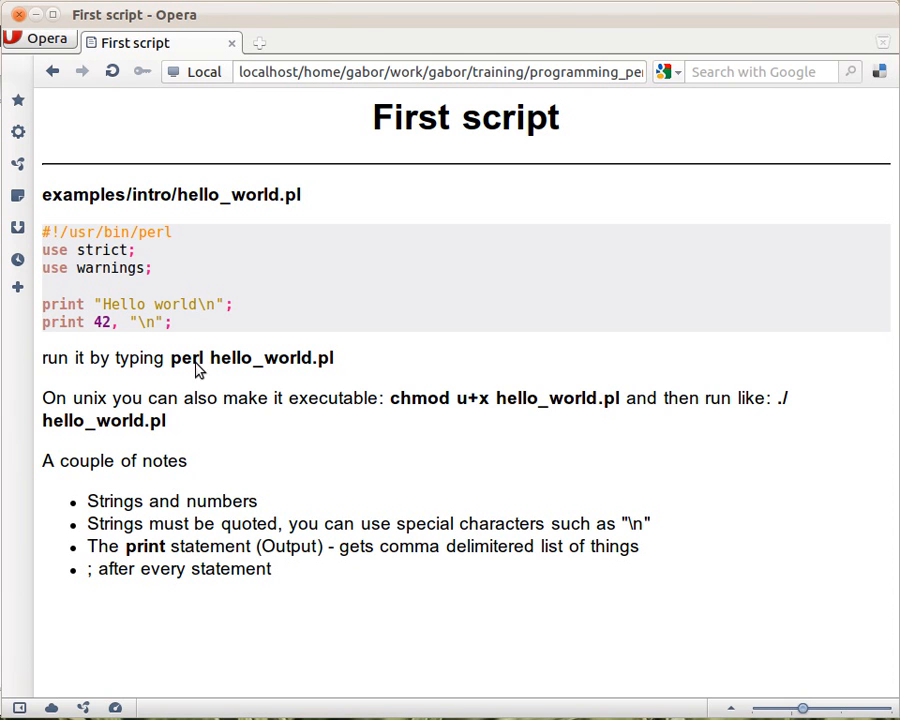
{"action": "mouse_move", "coordinate": [219, 370]}
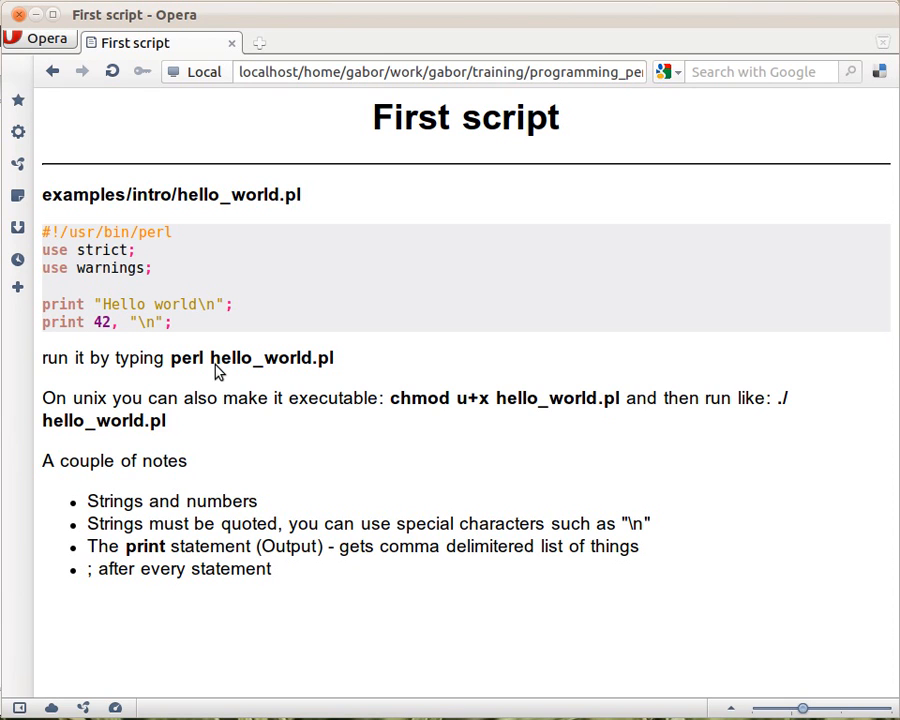
{"action": "mouse_move", "coordinate": [65, 238]}
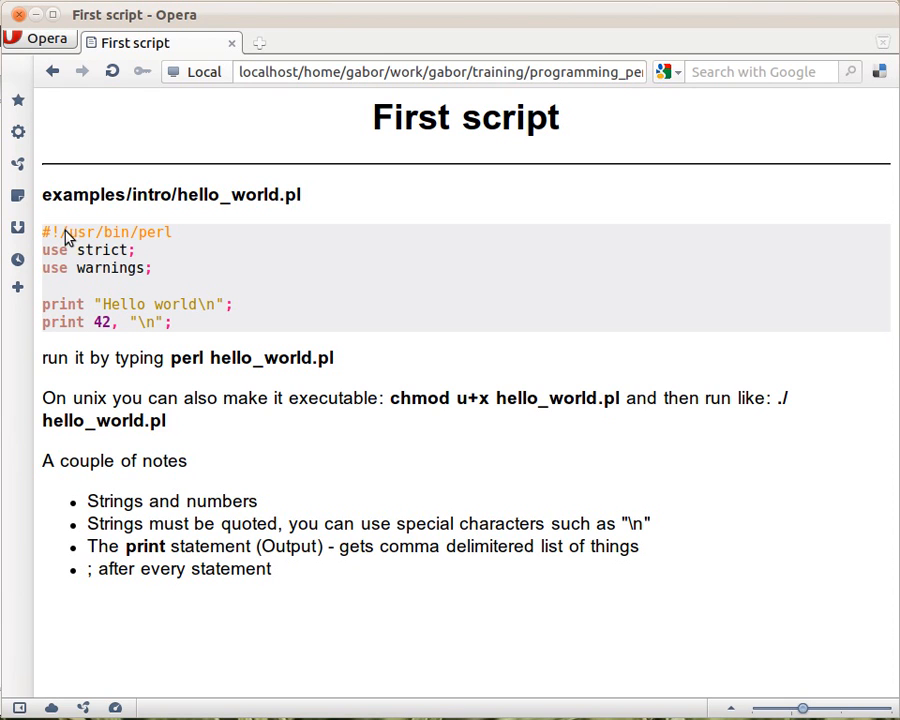
{"action": "mouse_move", "coordinate": [170, 245]}
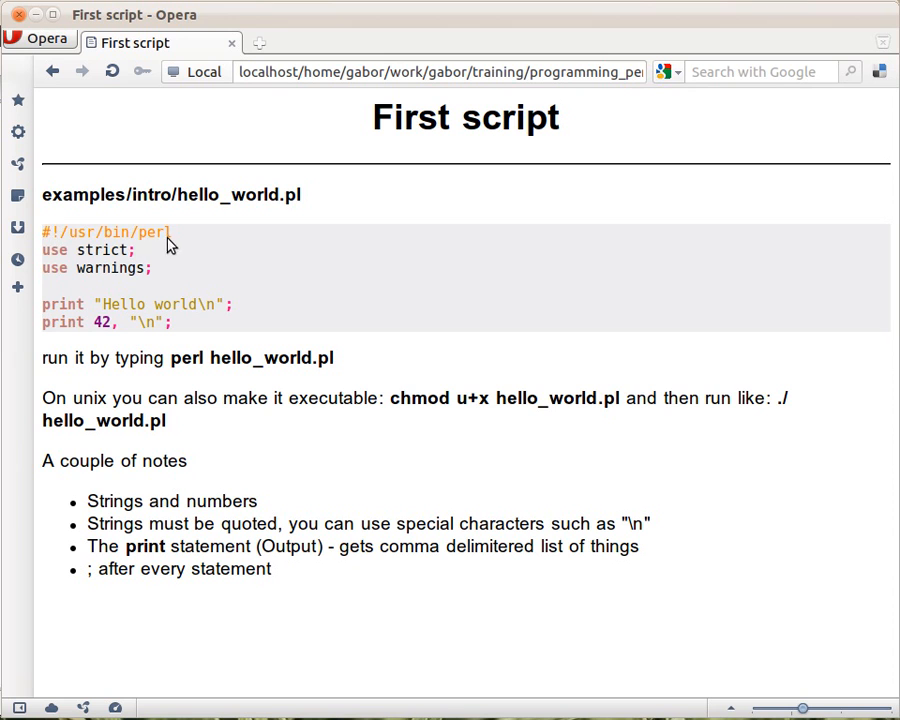
{"action": "mouse_move", "coordinate": [213, 249]}
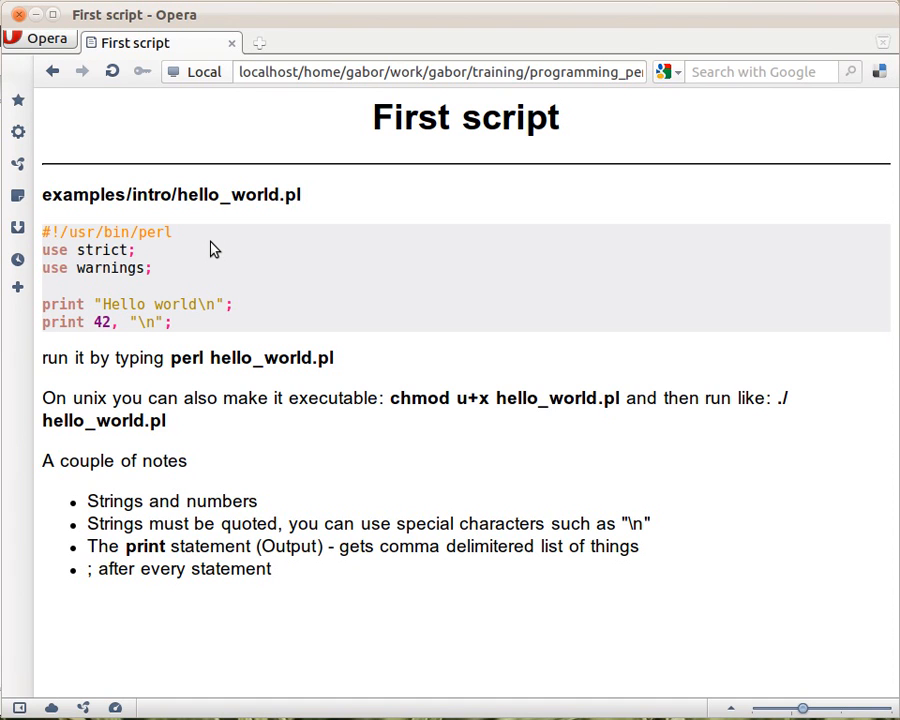
{"action": "mouse_move", "coordinate": [60, 249]}
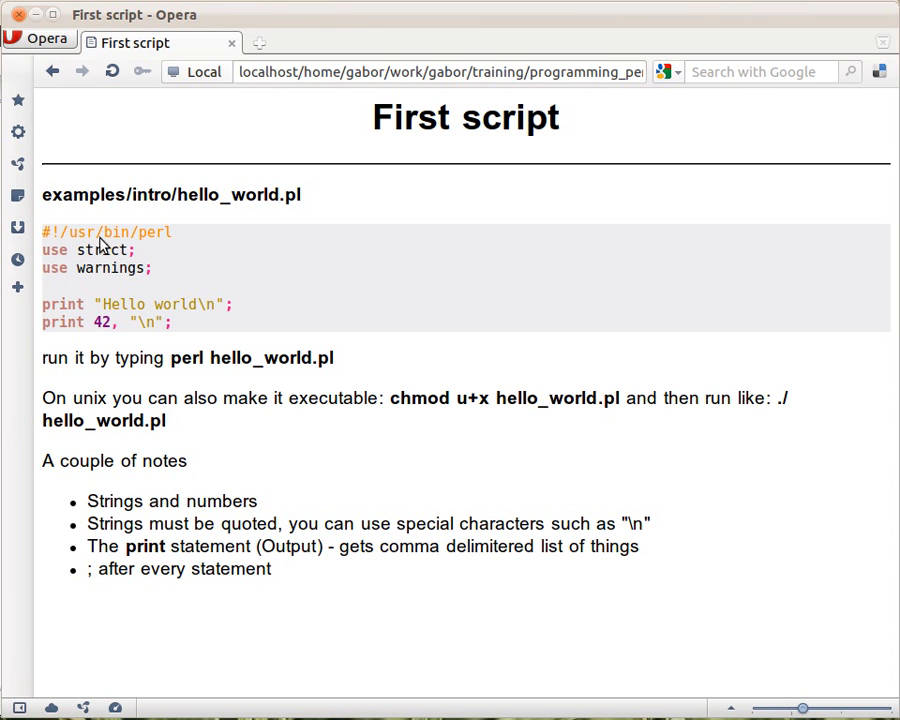
{"action": "mouse_move", "coordinate": [82, 268]}
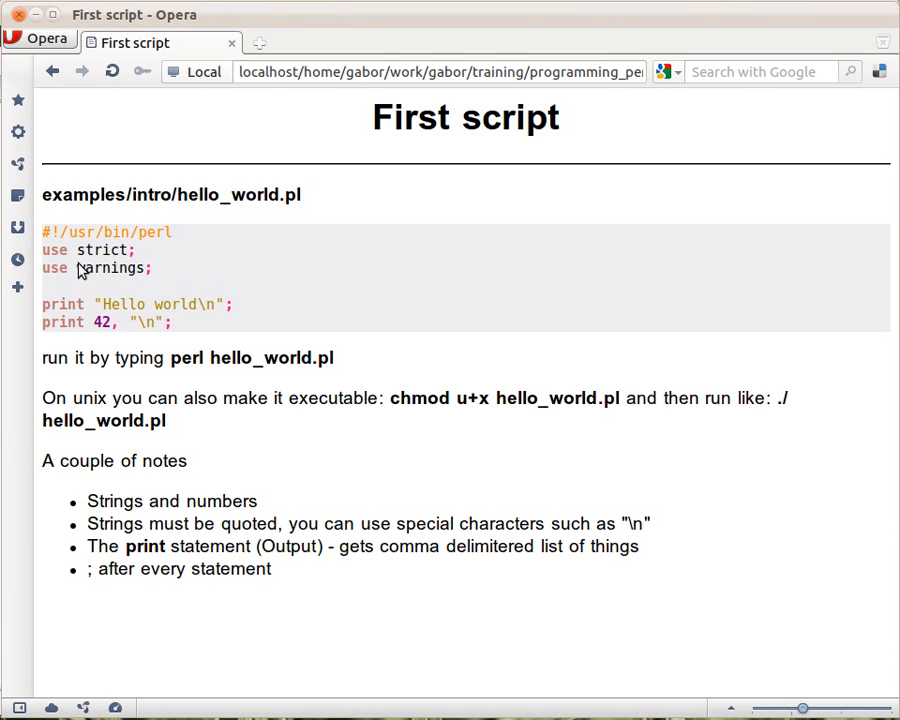
{"action": "mouse_move", "coordinate": [95, 254]}
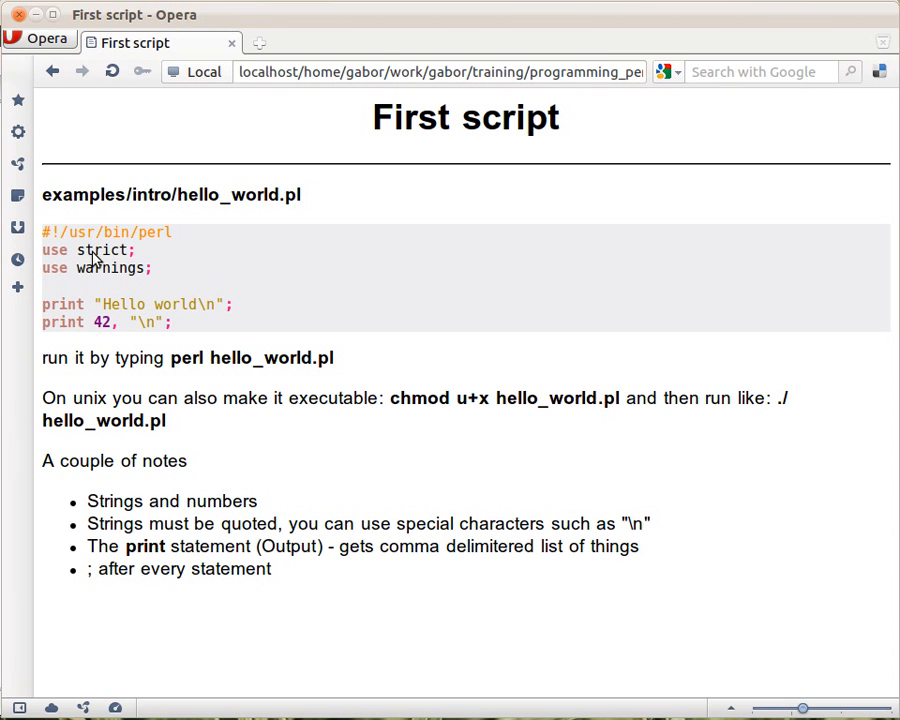
{"action": "mouse_move", "coordinate": [350, 489]}
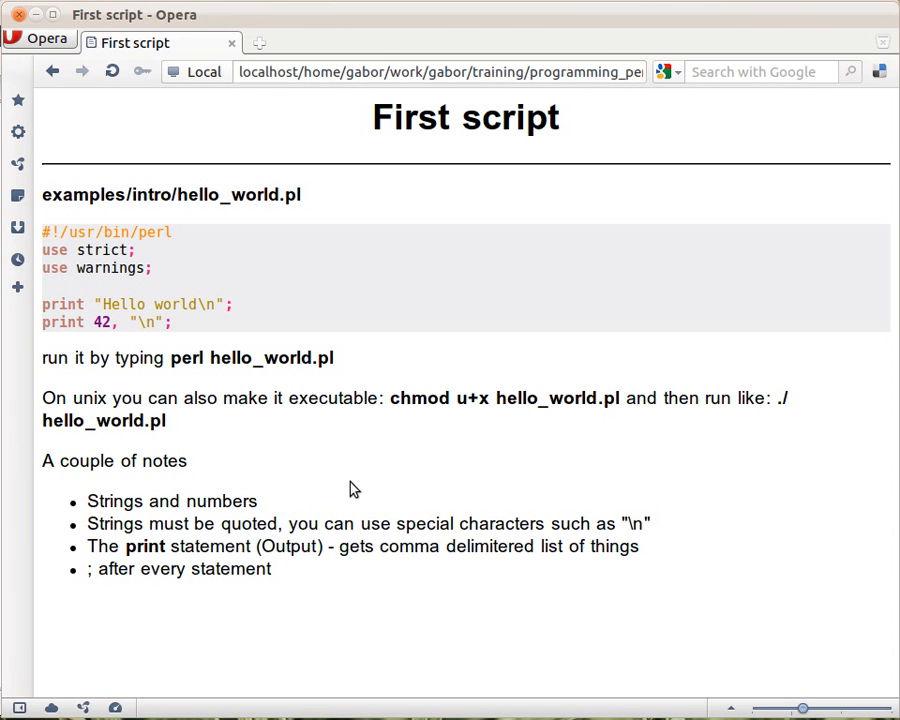
{"action": "mouse_move", "coordinate": [503, 448]}
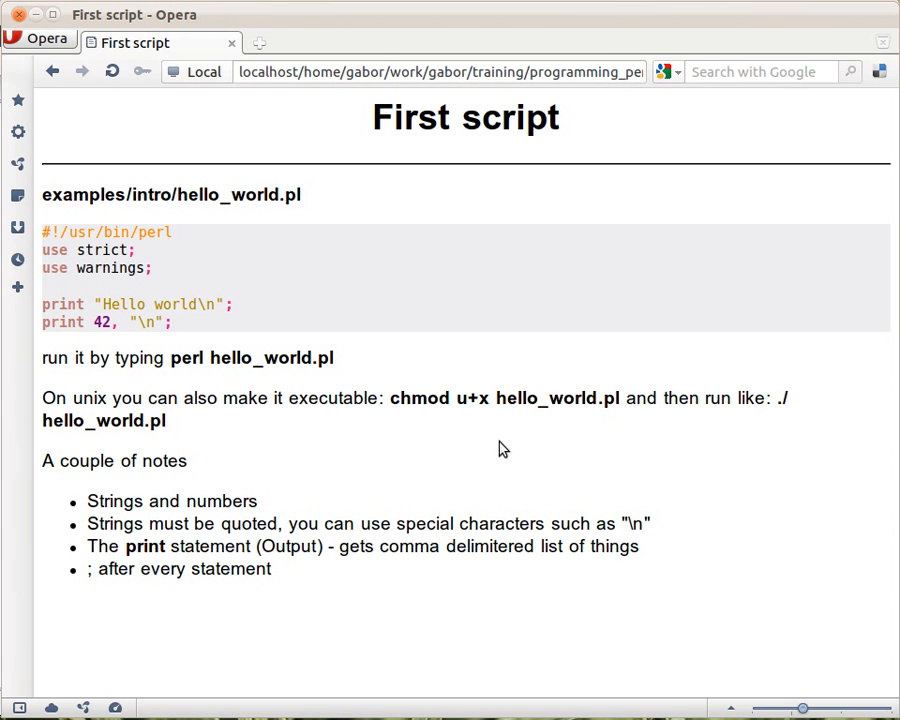
{"action": "mouse_move", "coordinate": [396, 412]}
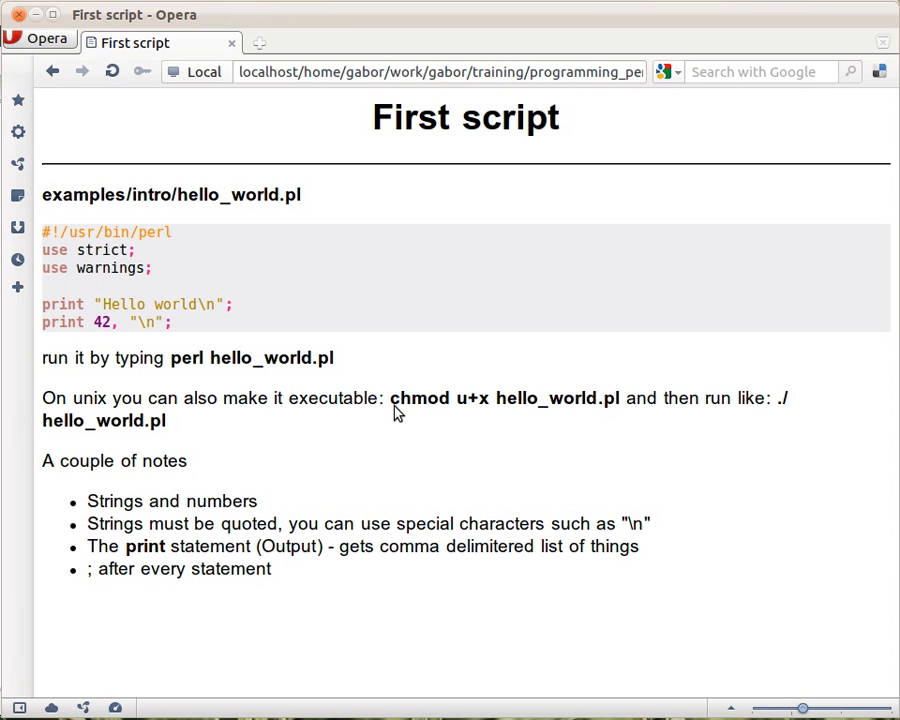
{"action": "mouse_move", "coordinate": [473, 416]}
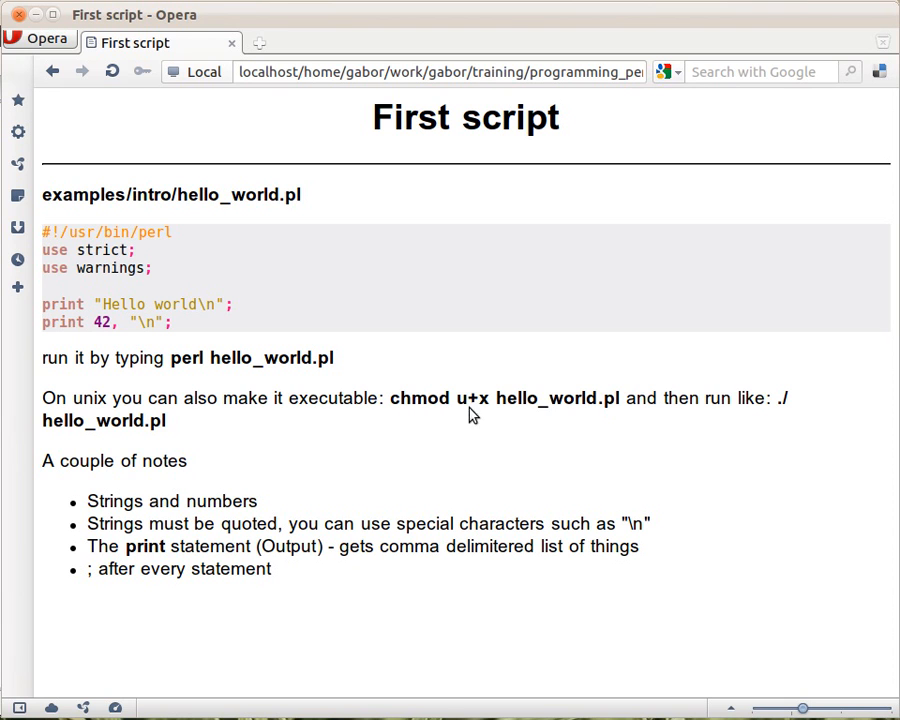
{"action": "mouse_move", "coordinate": [492, 420]}
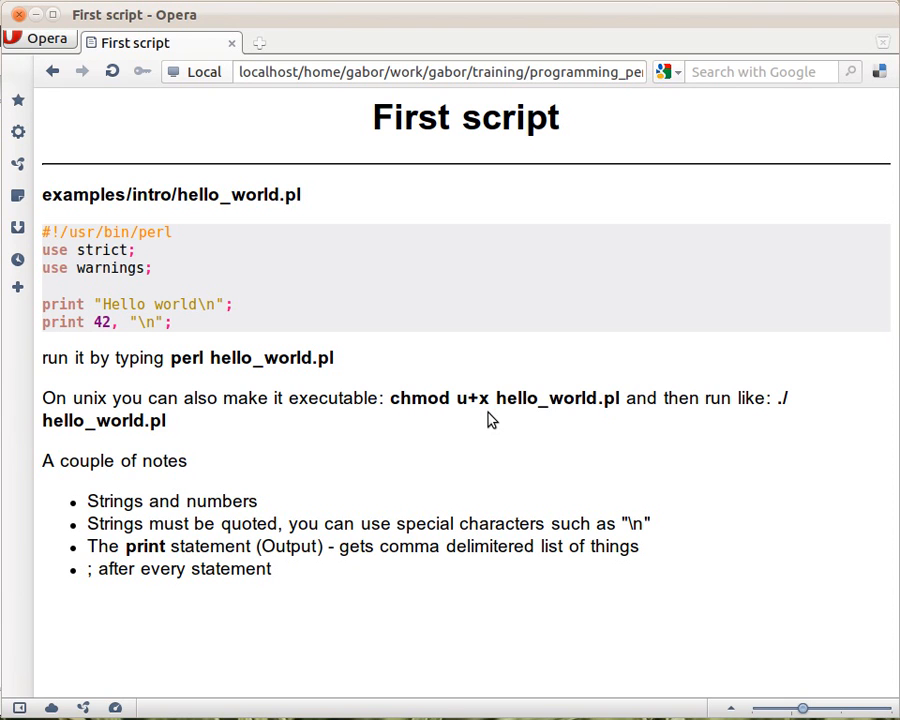
{"action": "mouse_move", "coordinate": [533, 425]}
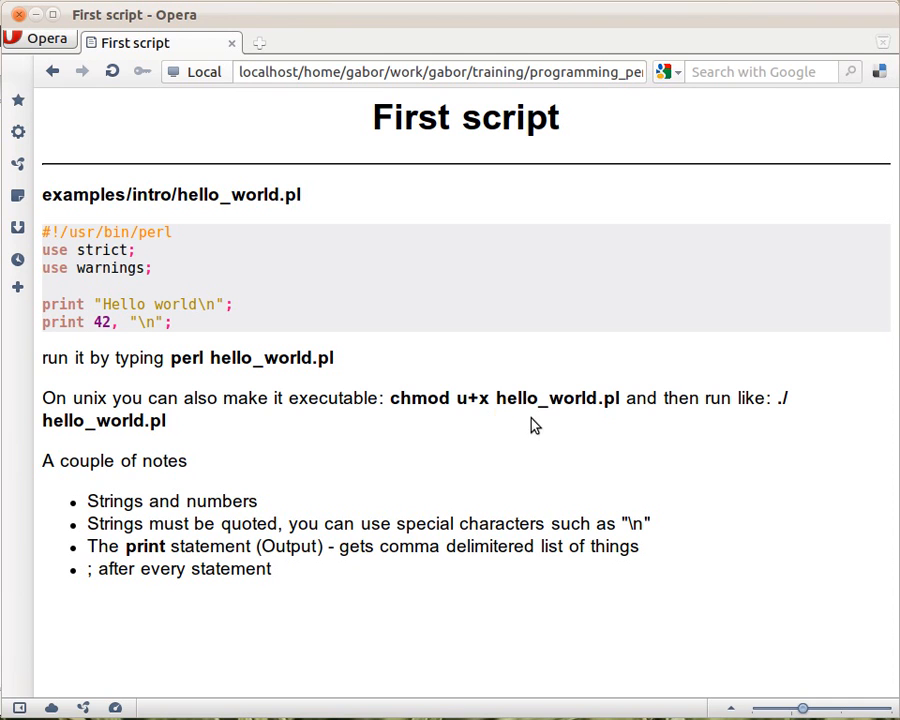
{"action": "mouse_move", "coordinate": [559, 424]}
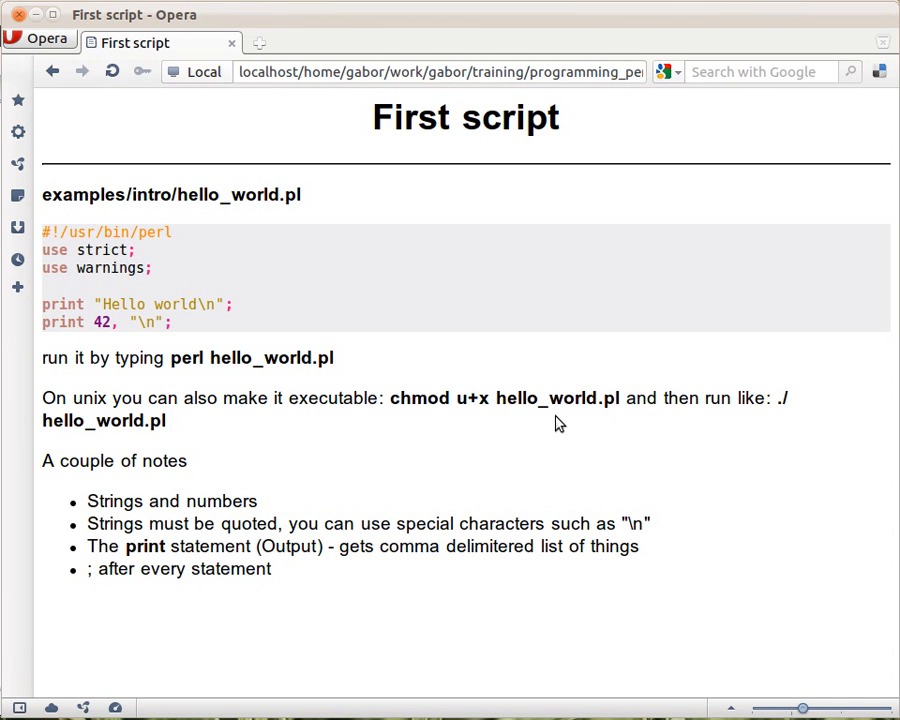
{"action": "mouse_move", "coordinate": [575, 430]}
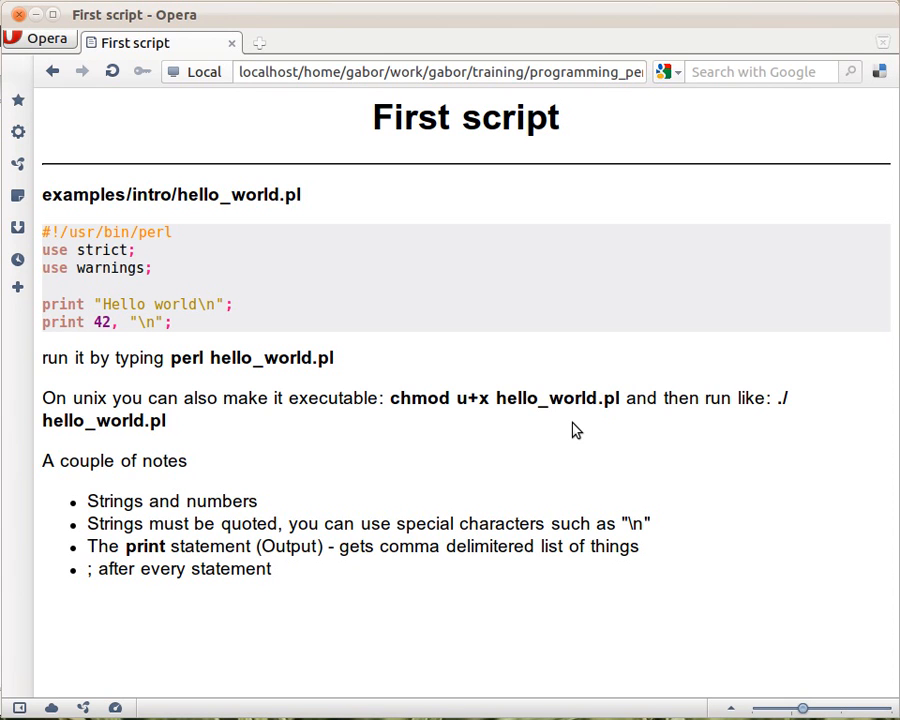
{"action": "mouse_move", "coordinate": [797, 409]}
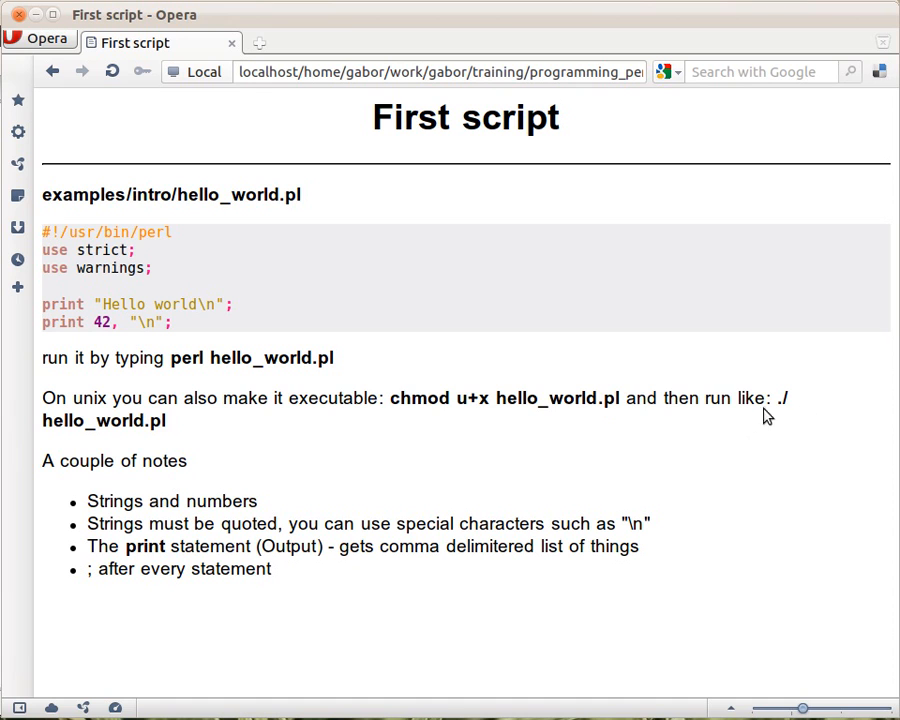
{"action": "mouse_move", "coordinate": [323, 440]}
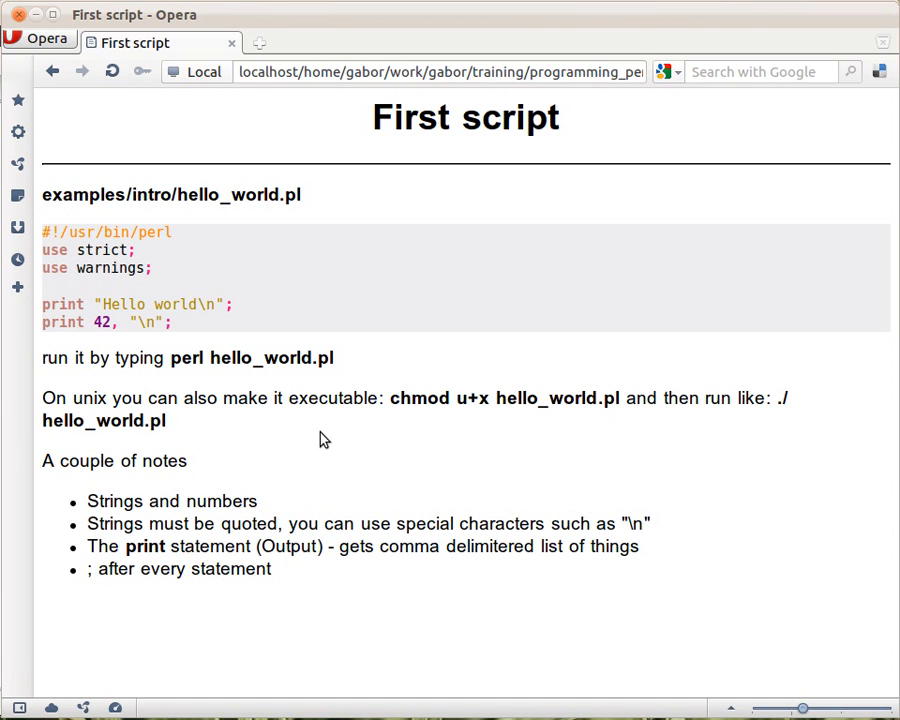
{"action": "mouse_move", "coordinate": [398, 427]}
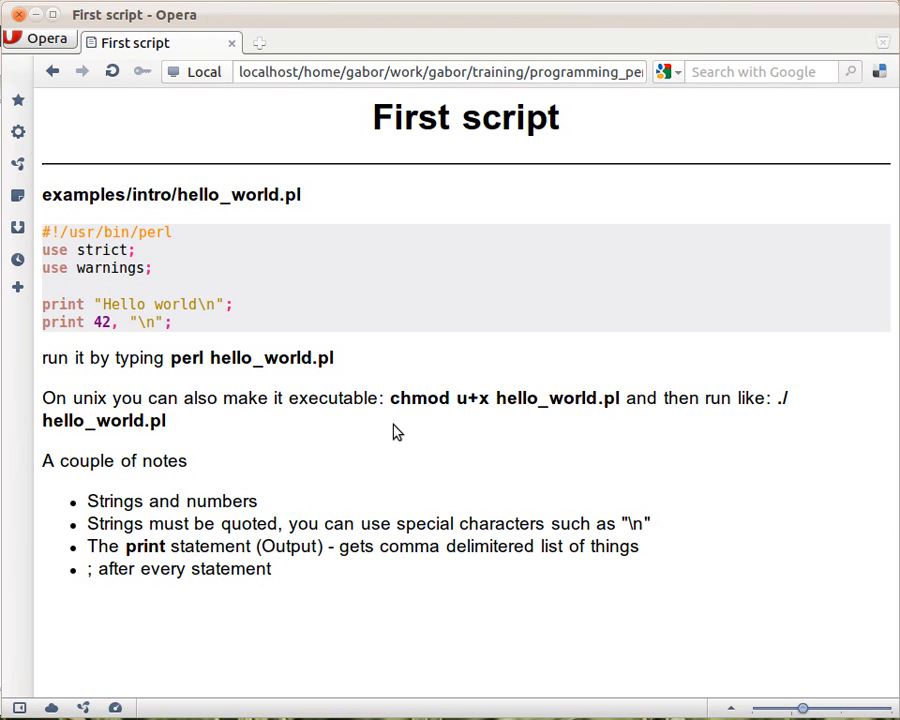
{"action": "mouse_move", "coordinate": [432, 444]}
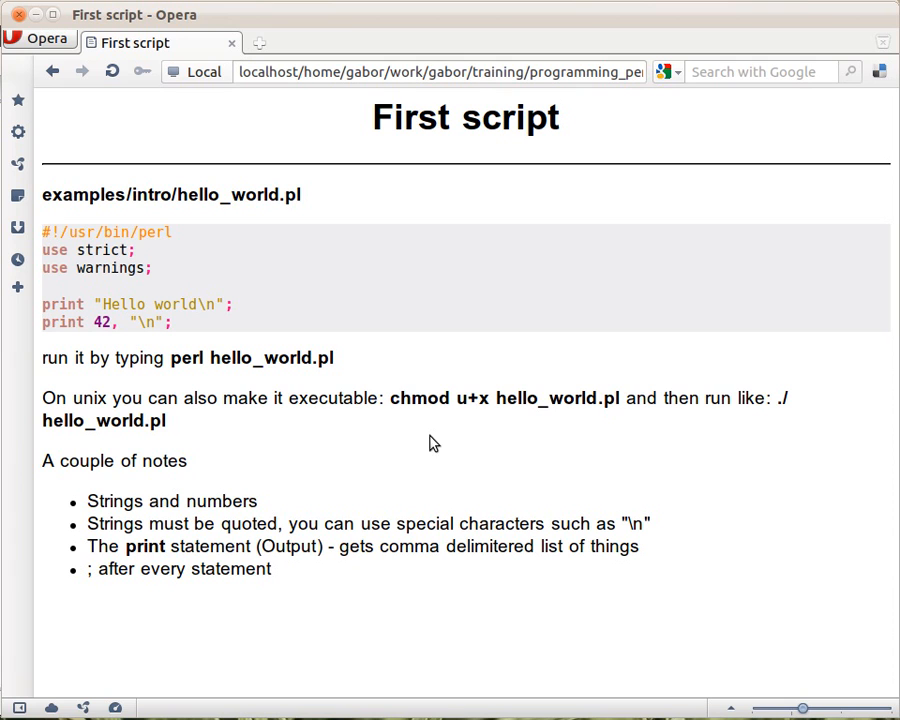
{"action": "mouse_move", "coordinate": [413, 472]}
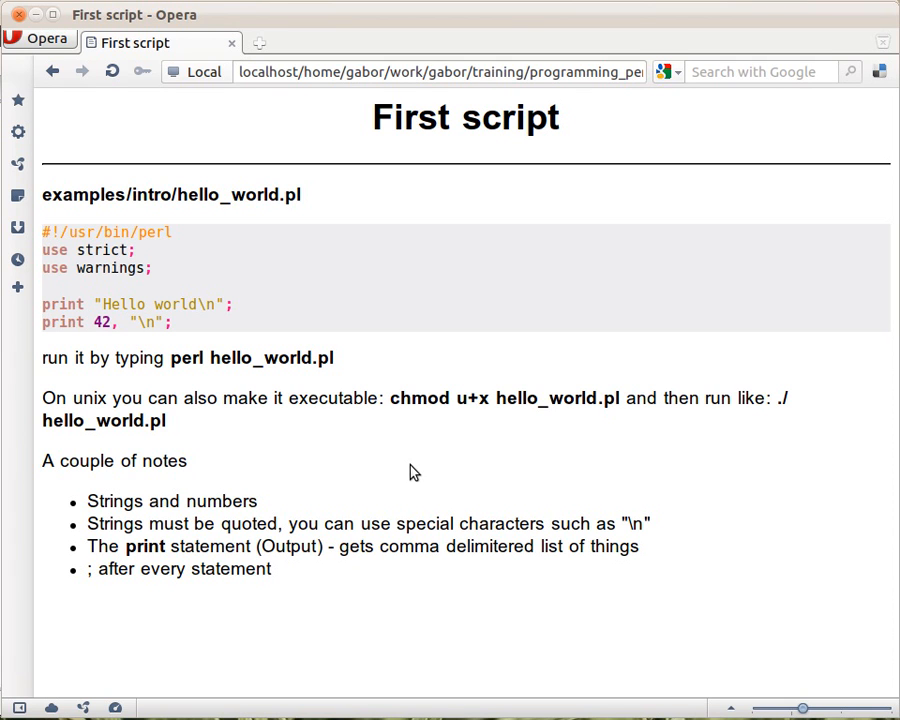
{"action": "mouse_move", "coordinate": [724, 465]}
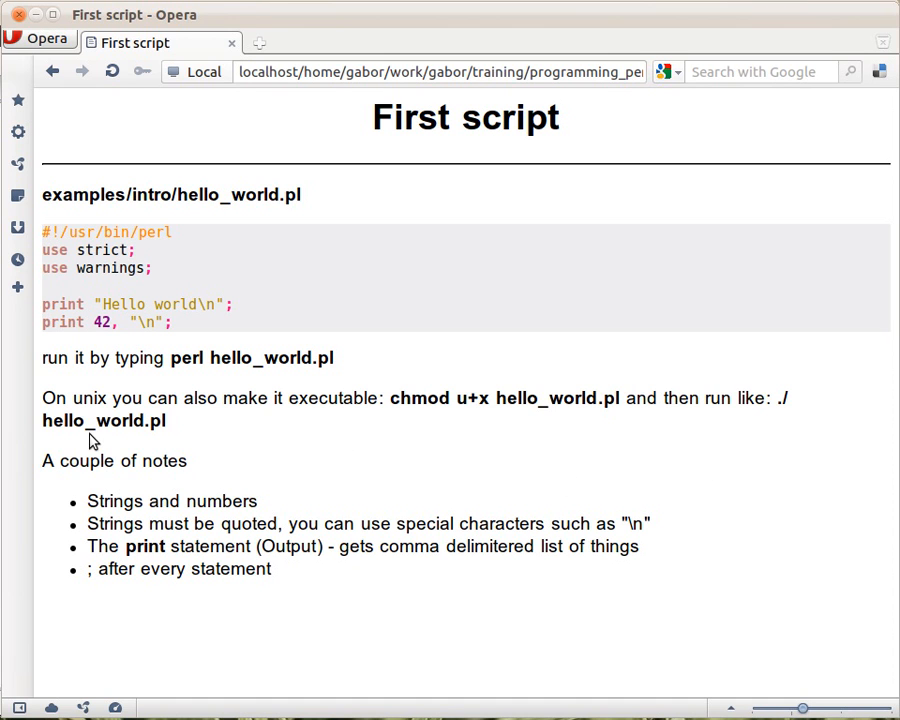
{"action": "mouse_move", "coordinate": [181, 446]}
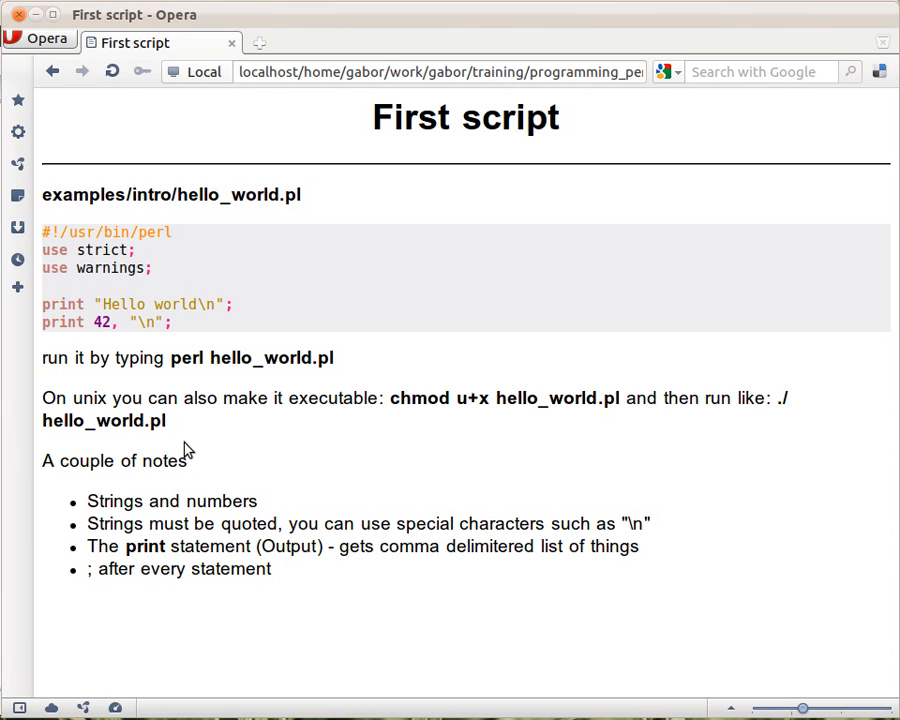
{"action": "mouse_move", "coordinate": [292, 477]}
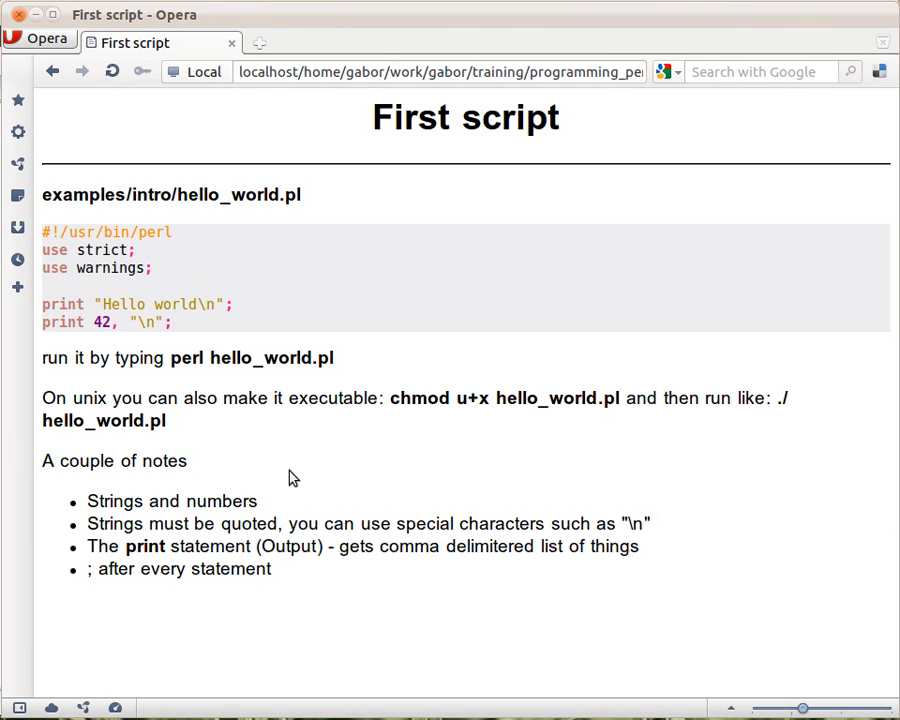
{"action": "mouse_move", "coordinate": [172, 321]}
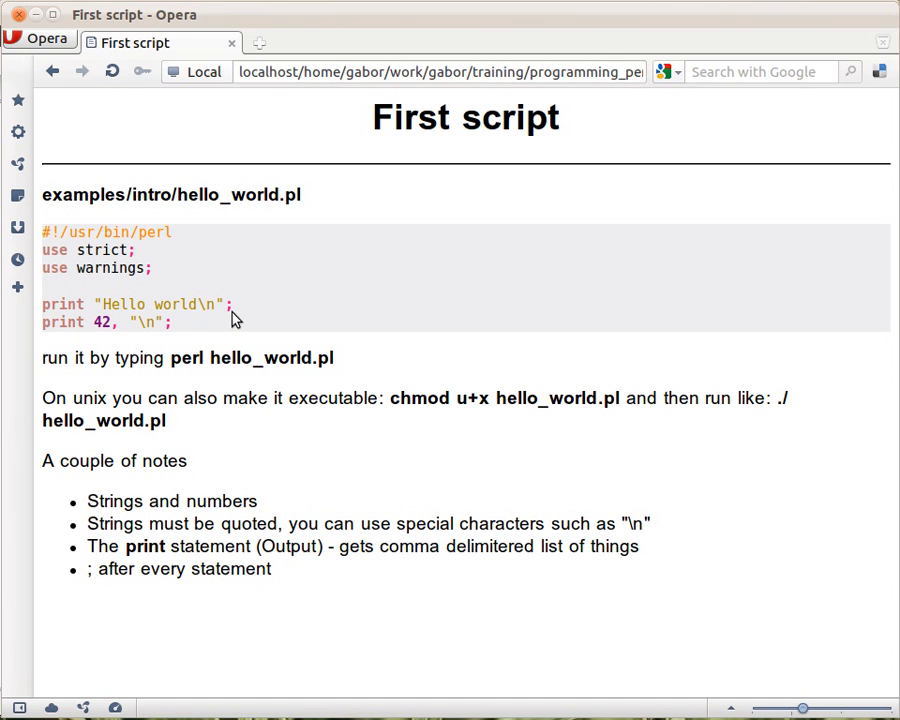
{"action": "mouse_move", "coordinate": [95, 324]}
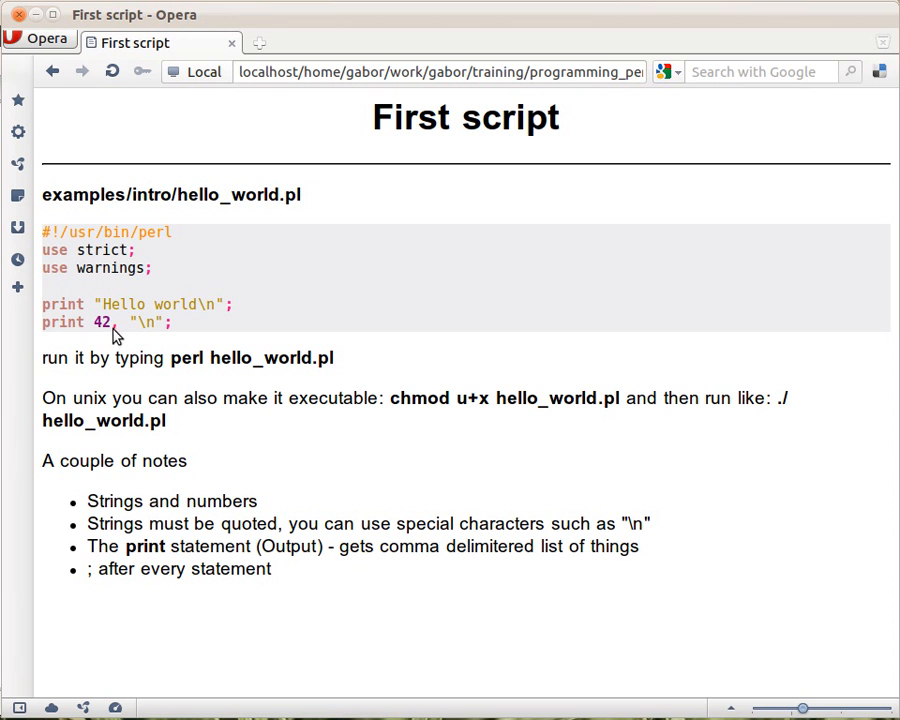
{"action": "mouse_move", "coordinate": [157, 386]}
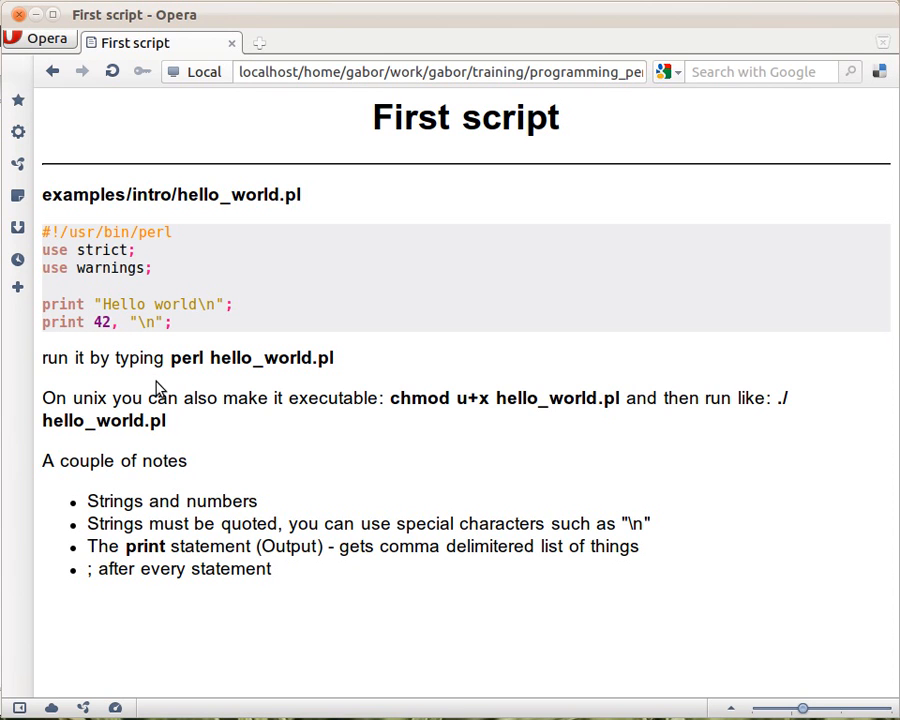
{"action": "mouse_move", "coordinate": [173, 377]}
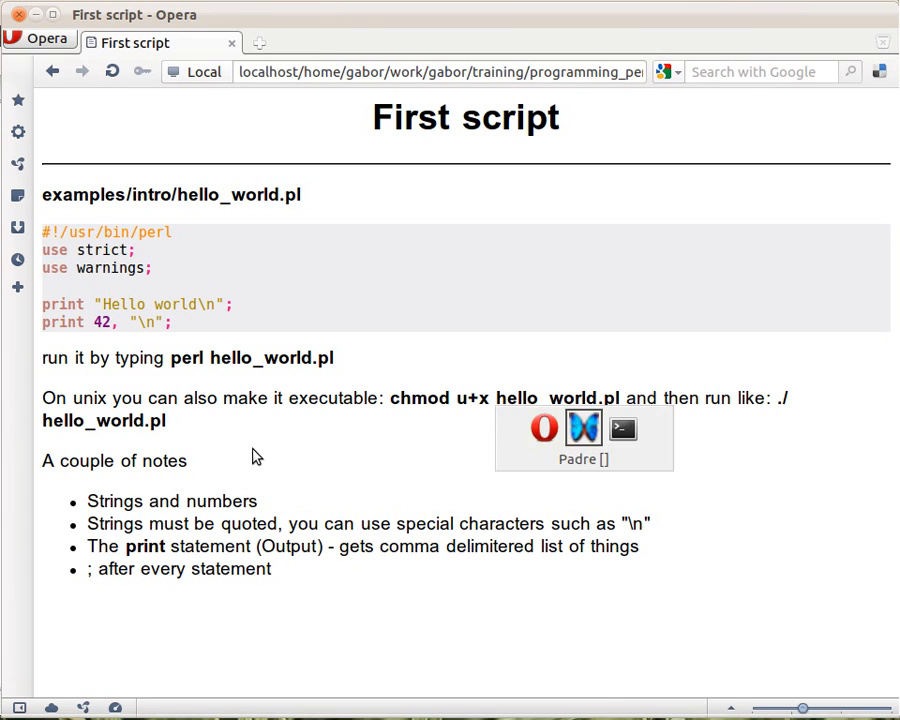
Focus the terminal and begin the command 'perl h' at the prompt, not yet run
{"action": "left_click", "coordinate": [585, 426]}
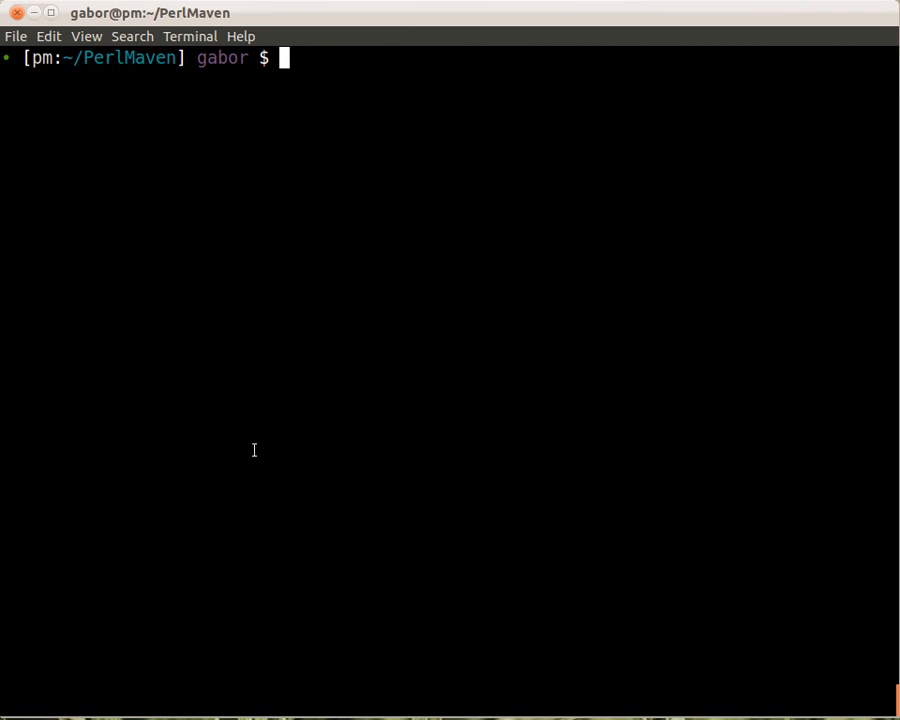
{"action": "type", "text": "perl h"}
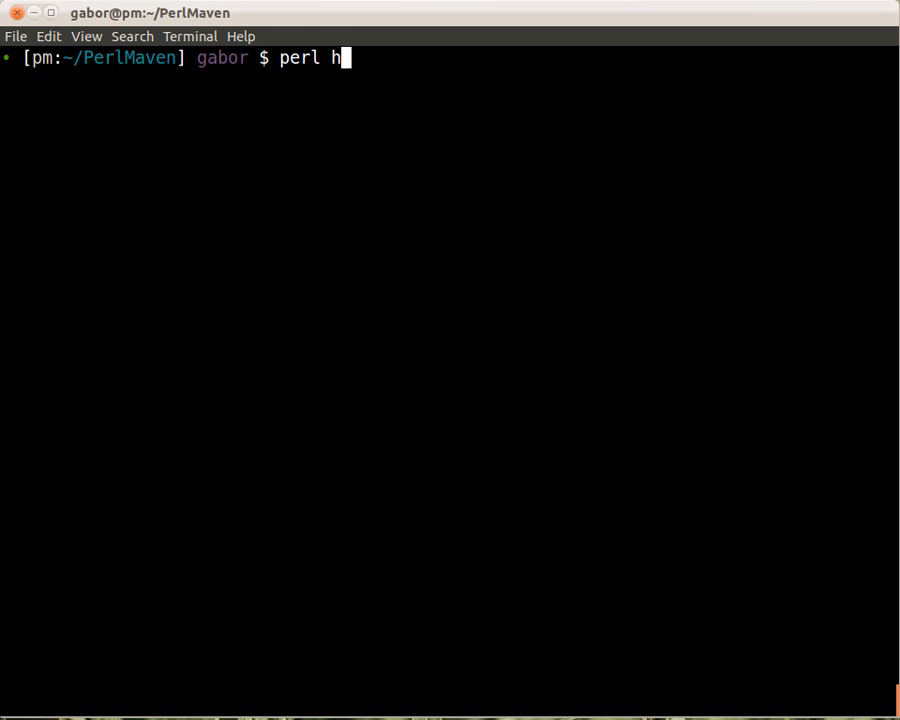